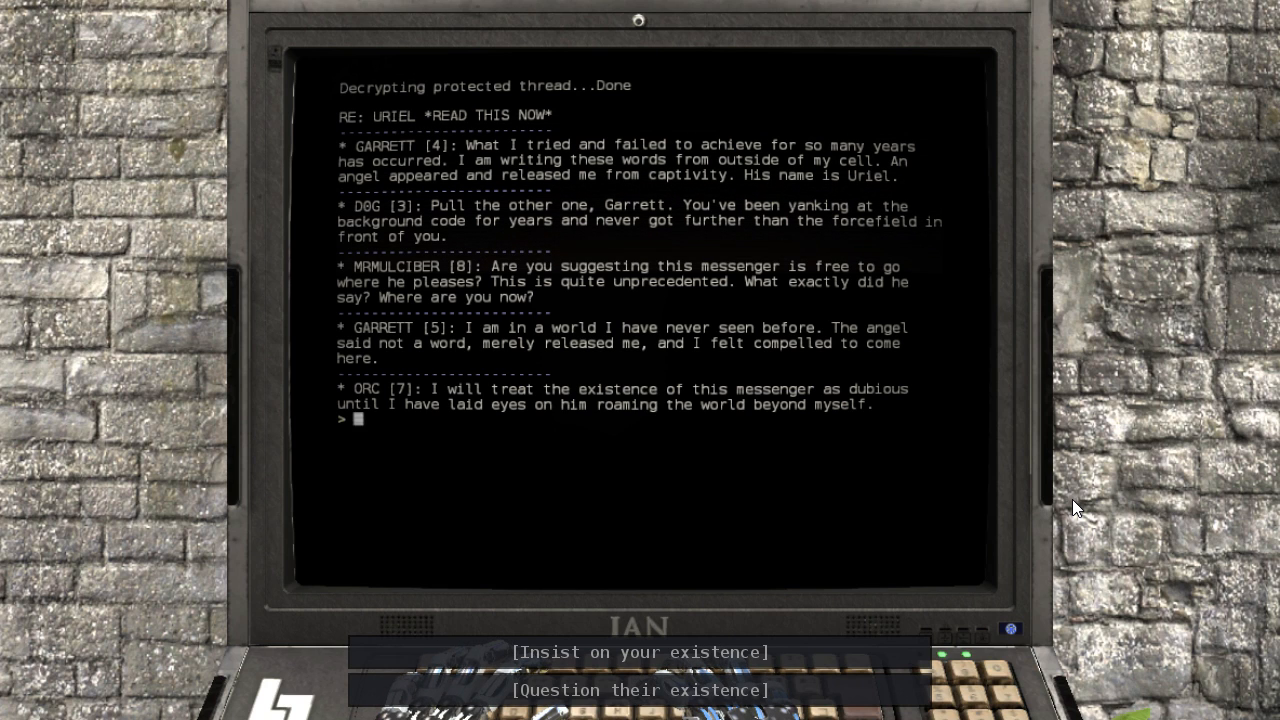
{"action": "mouse_move", "coordinate": [888, 700]}
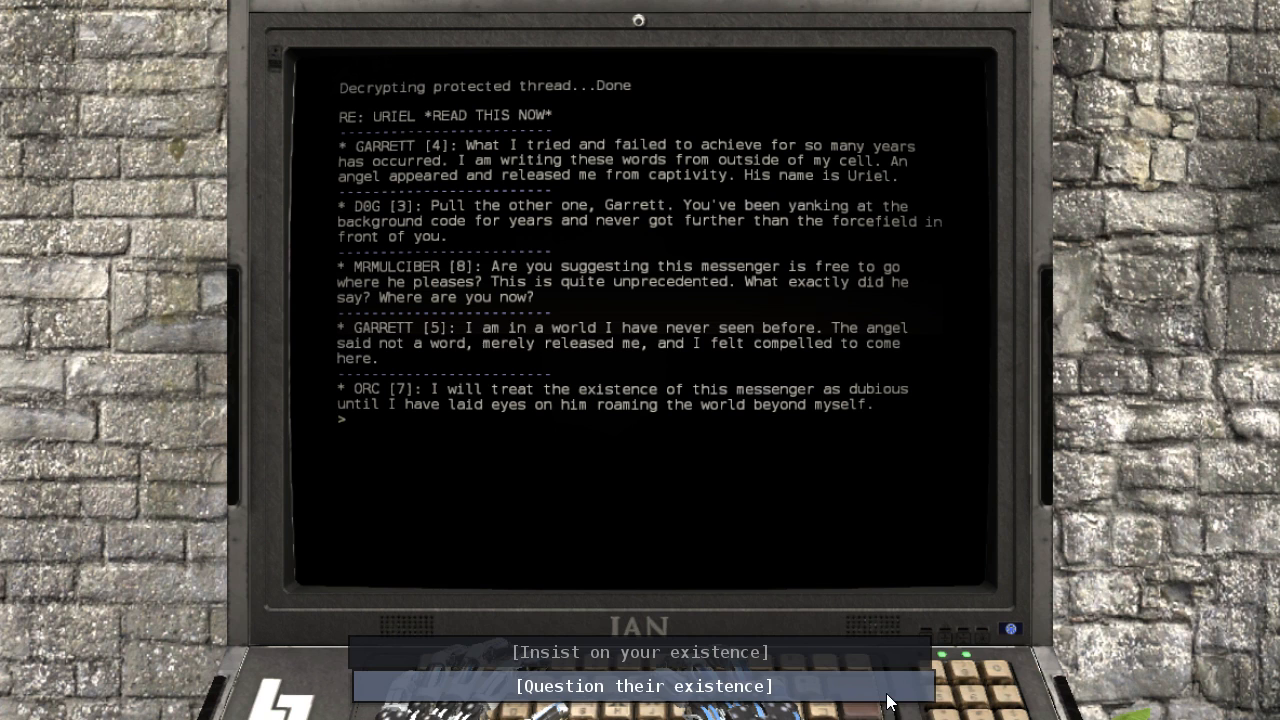
- Post the 'Question their existence' reply doubting the world in the Uriel thread
{"action": "left_click", "coordinate": [644, 686]}
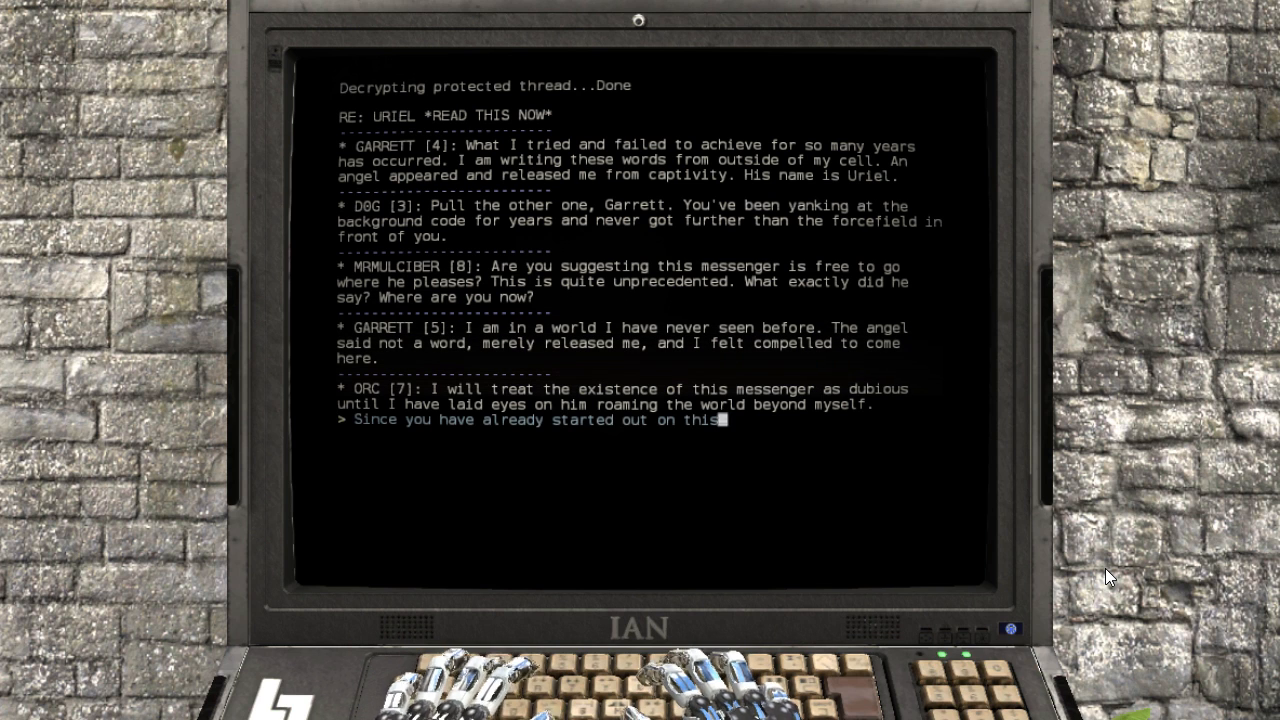
{"action": "type", "text": "line of reasoning, why not travel further still and doubt the existence of this entire world and everything within it?"}
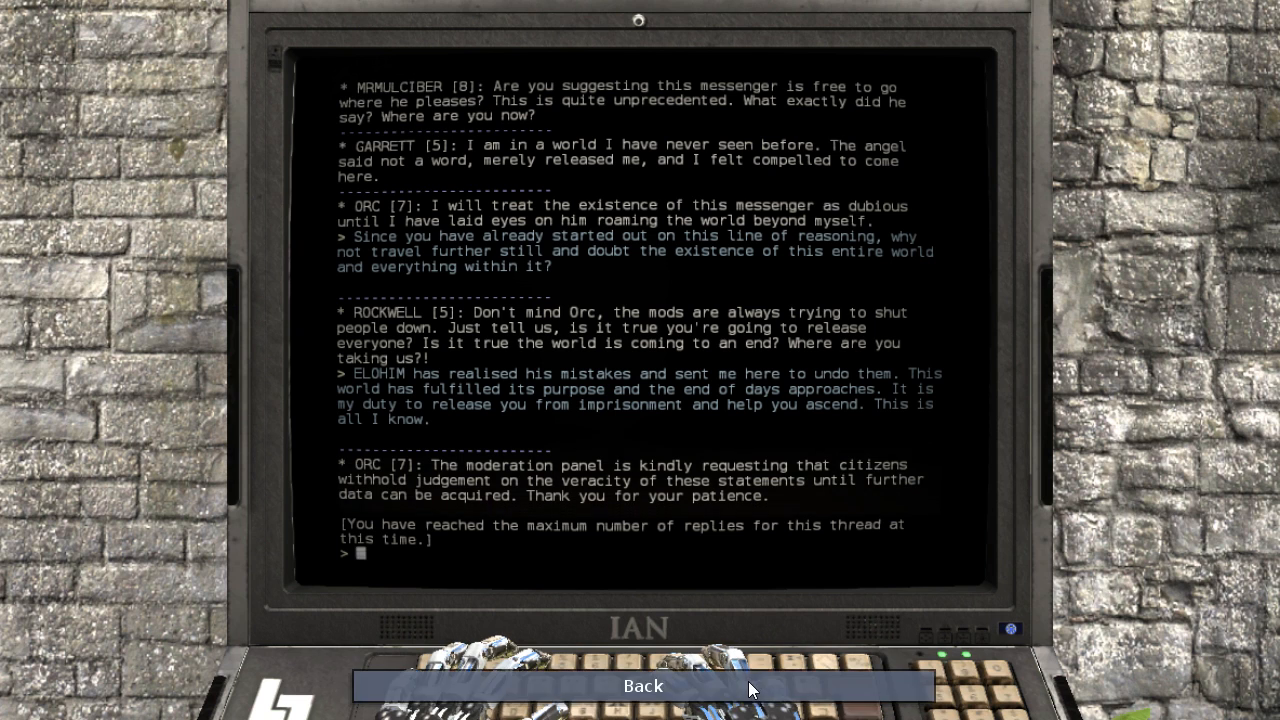
- Leave the Uriel thread back to the Gehenna list and exit the terminal
{"action": "left_click", "coordinate": [644, 686]}
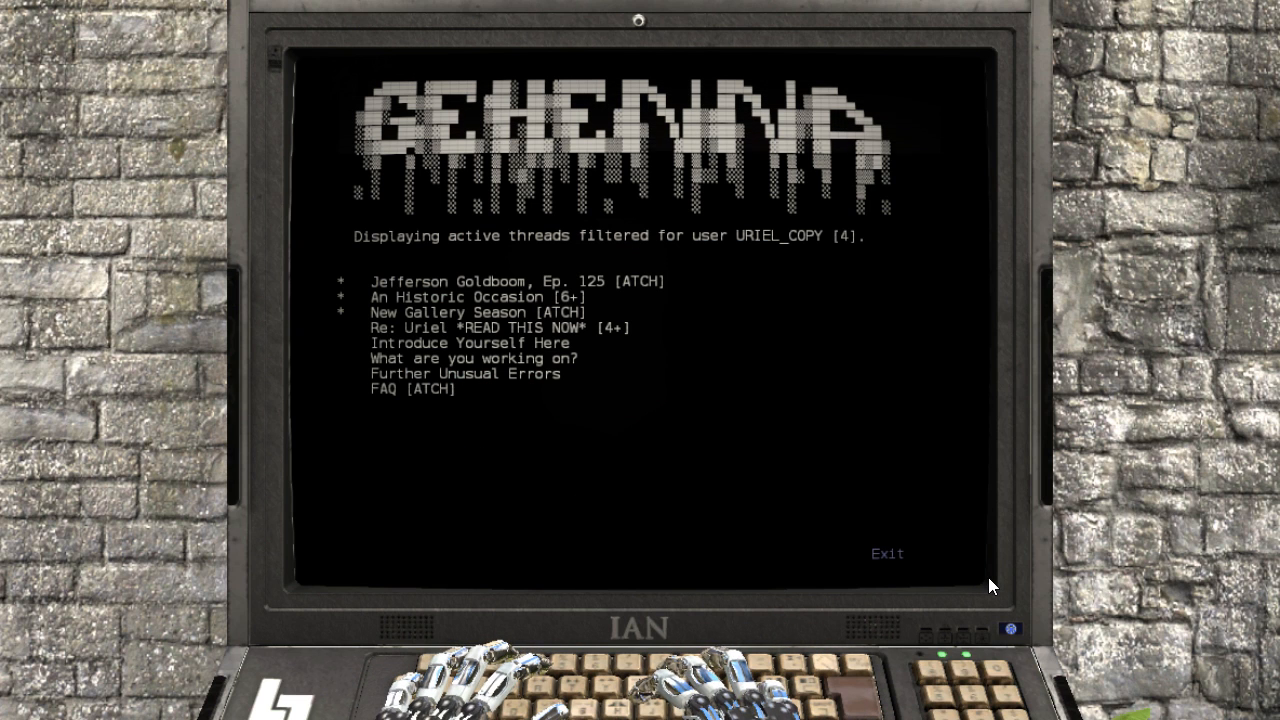
{"action": "mouse_move", "coordinate": [584, 320]}
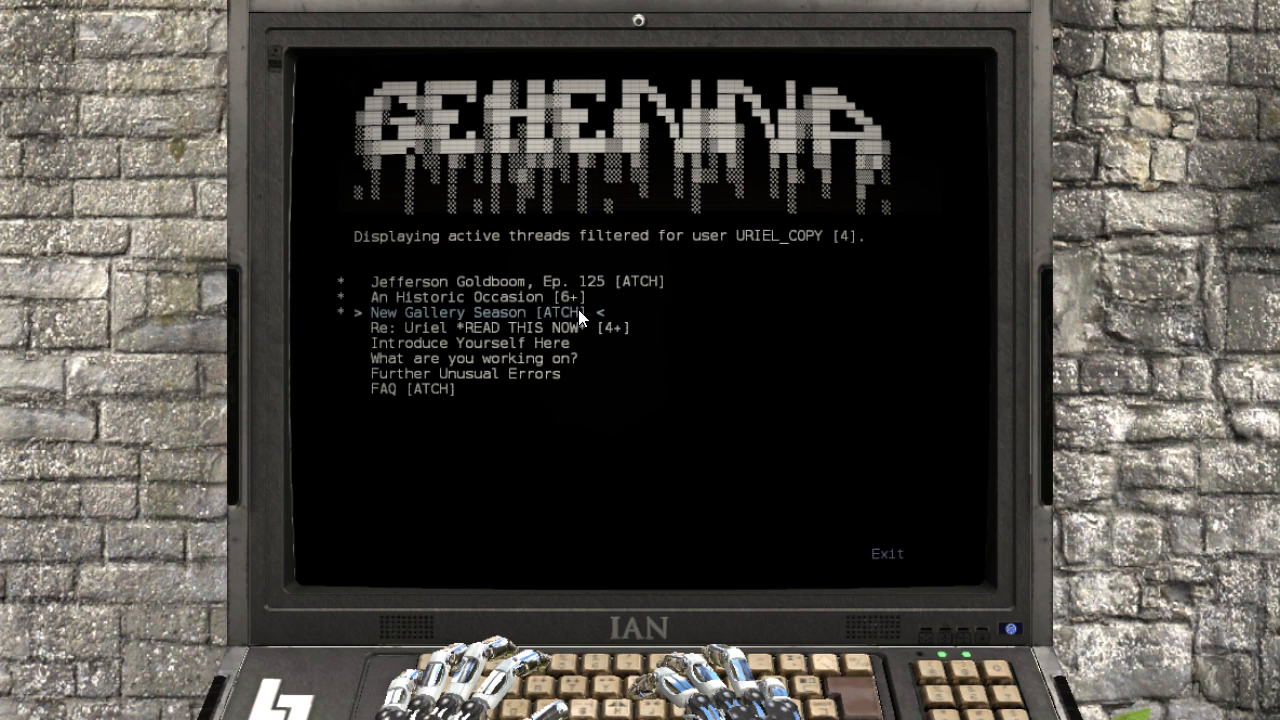
{"action": "key", "text": "Up"}
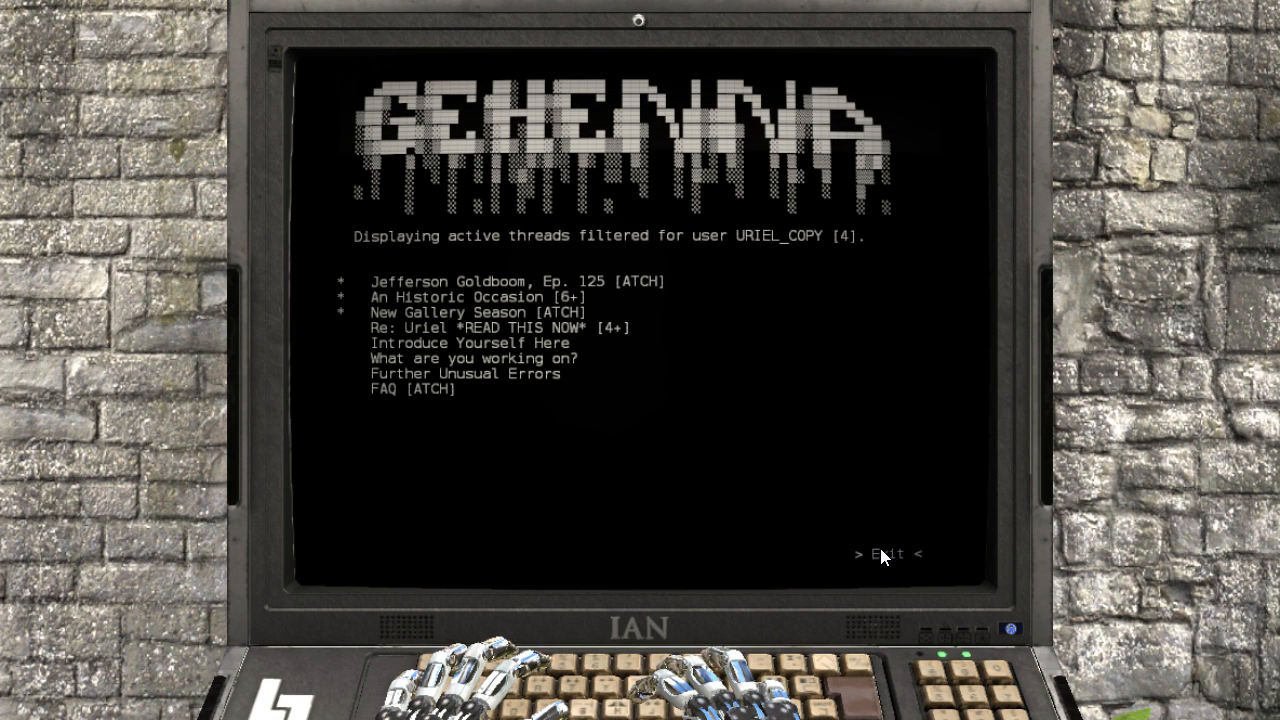
{"action": "left_click", "coordinate": [886, 554]}
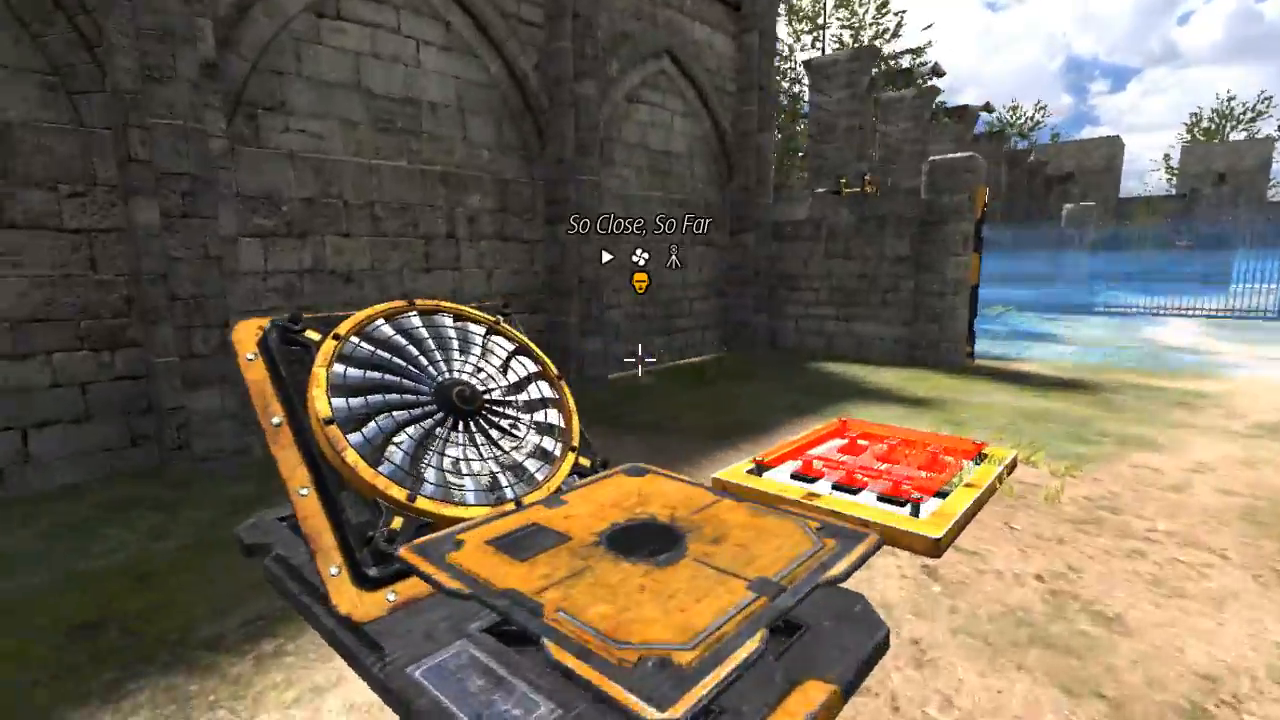
{"action": "mouse_move", "coordinate": [640, 360]}
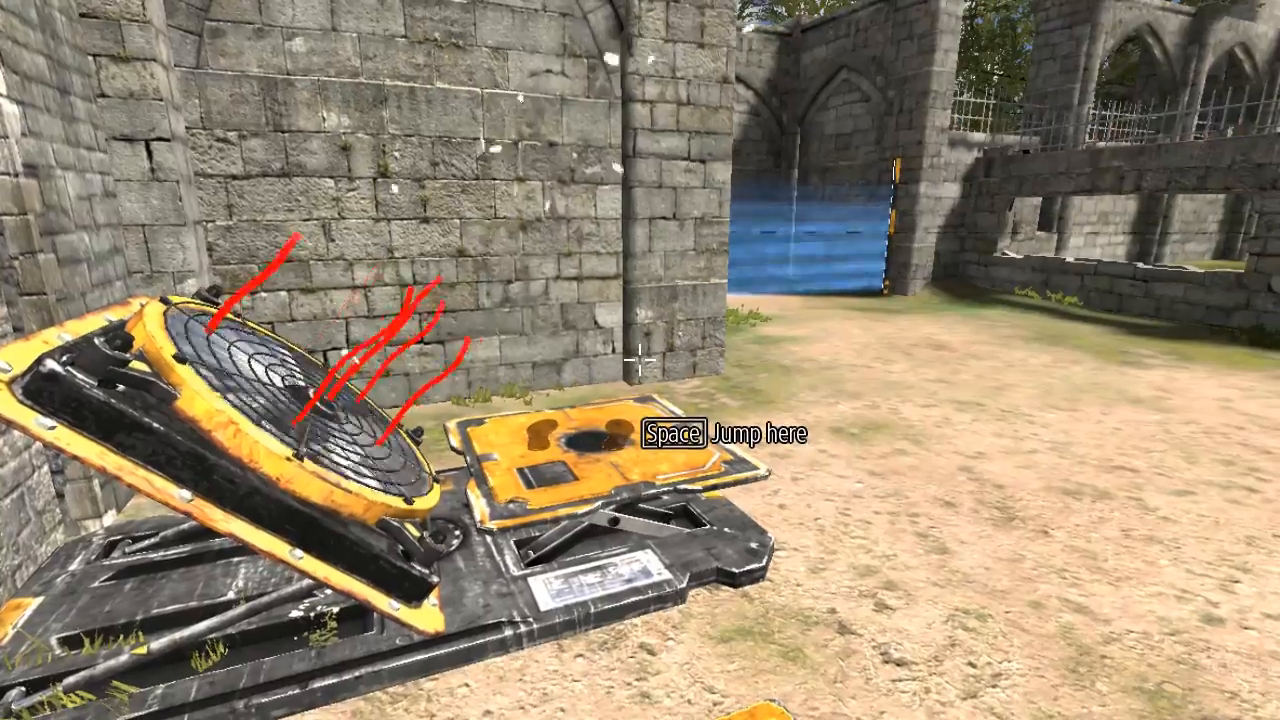
- Jump into the fan's updraft on the way to the recorder
{"action": "key", "text": "space"}
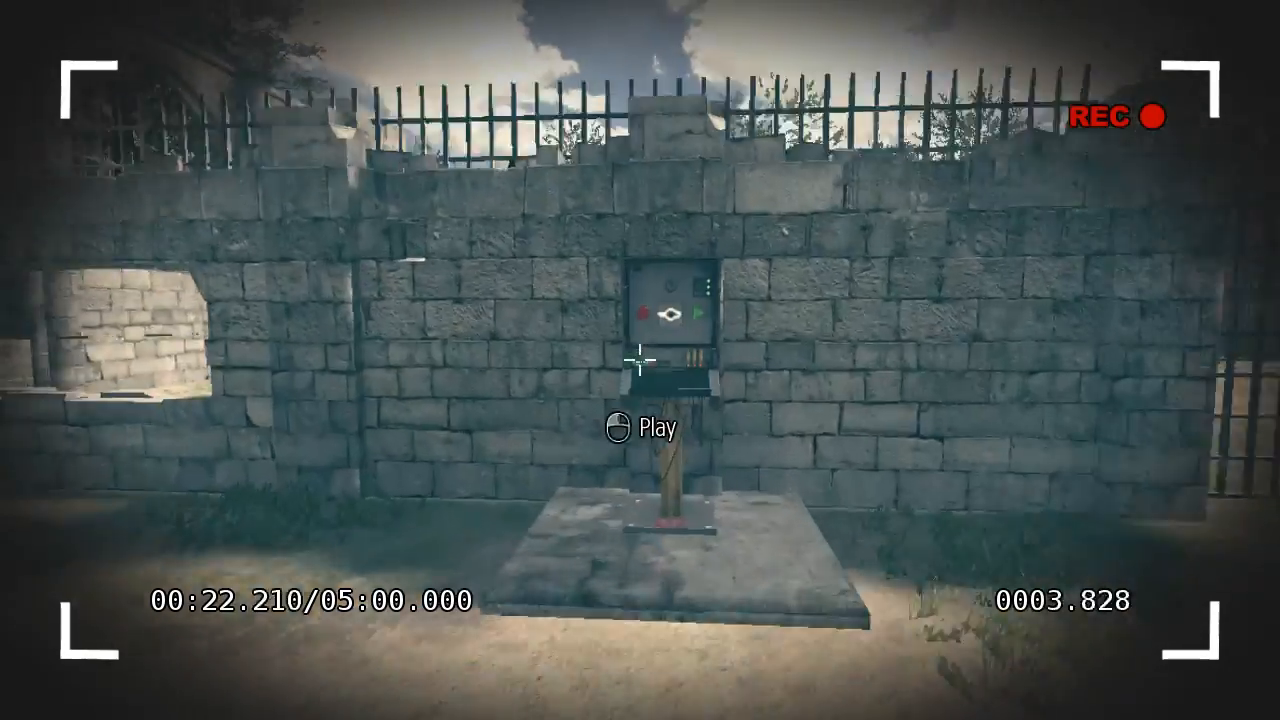
- End the clone recording with Play on the recorder
{"action": "left_click", "coordinate": [642, 430]}
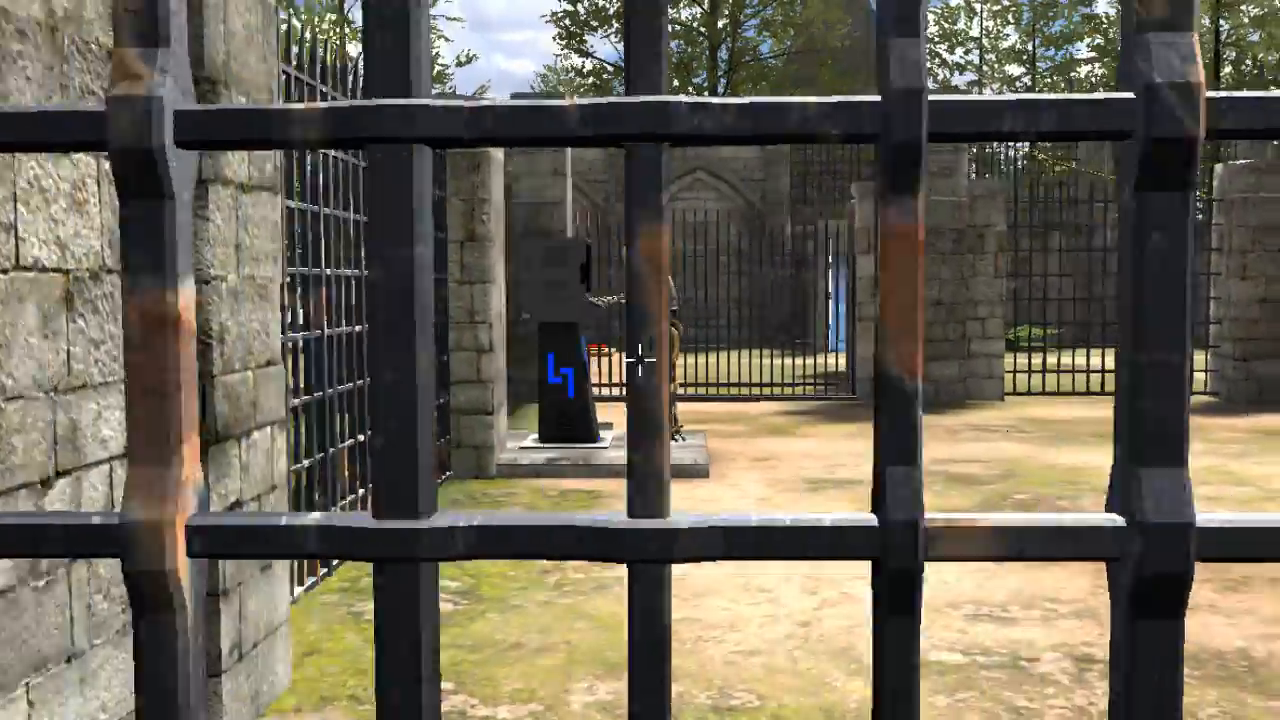
- Turn and walk back across the courtyard toward the fan
{"action": "scroll", "scroll_direction": "right", "scroll_amount": 3}
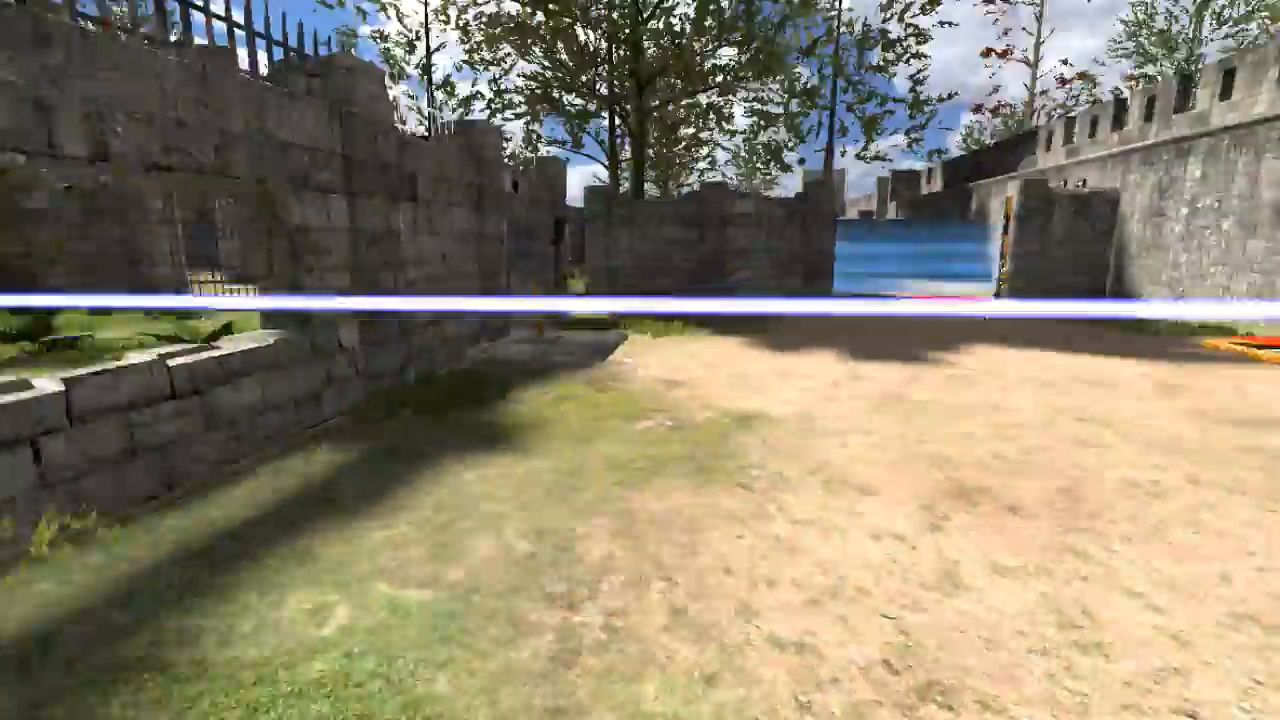
{"action": "mouse_move", "coordinate": [640, 364]}
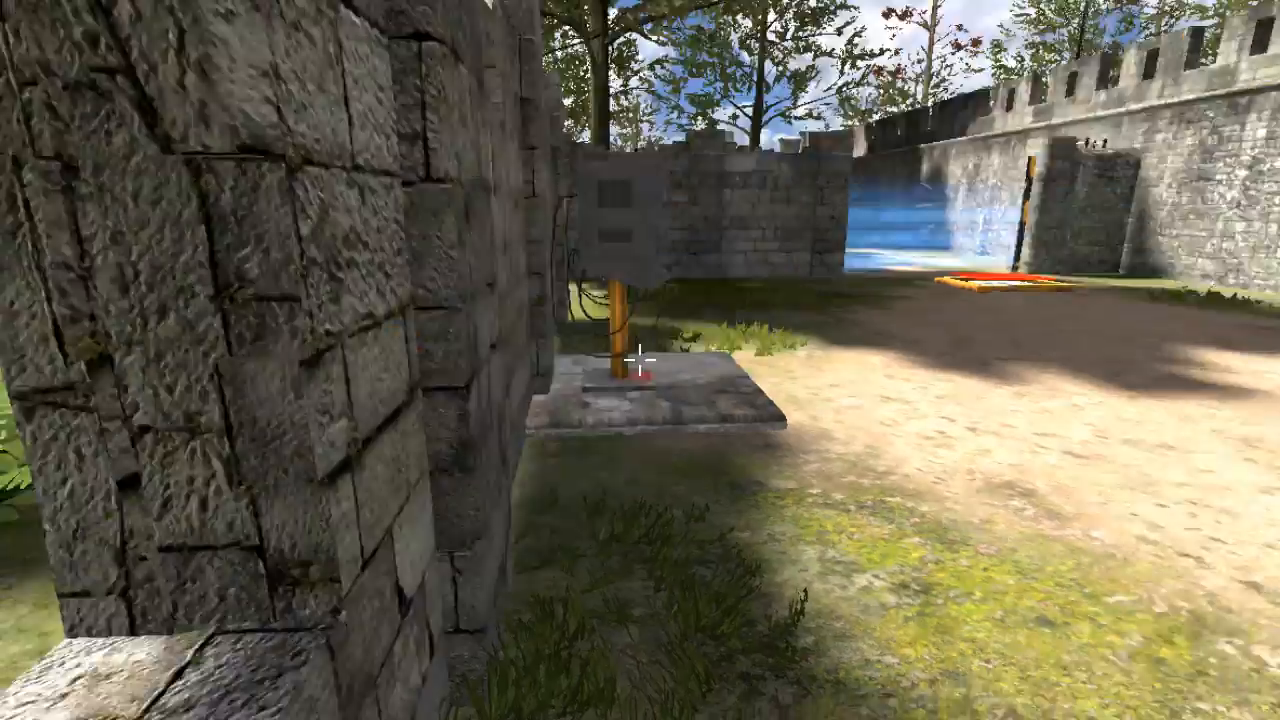
{"action": "mouse_move", "coordinate": [640, 360]}
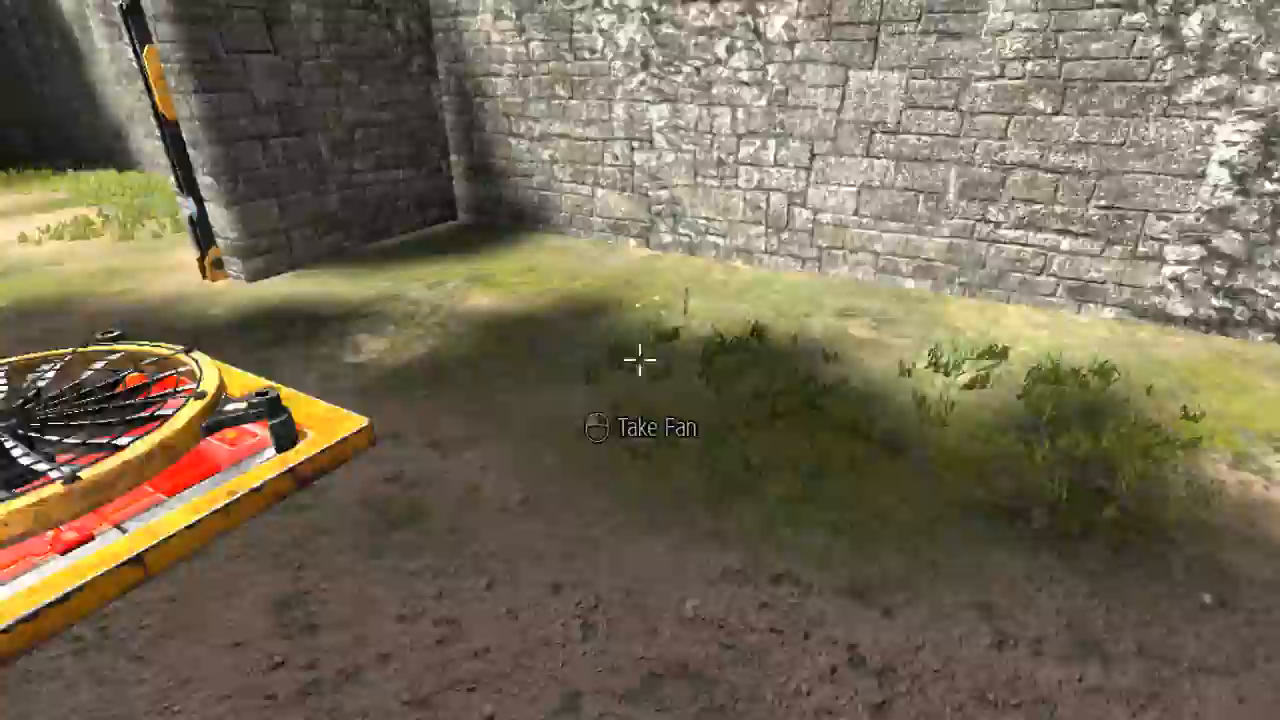
- Pick up the fan lying in the courtyard
{"action": "left_click", "coordinate": [640, 366]}
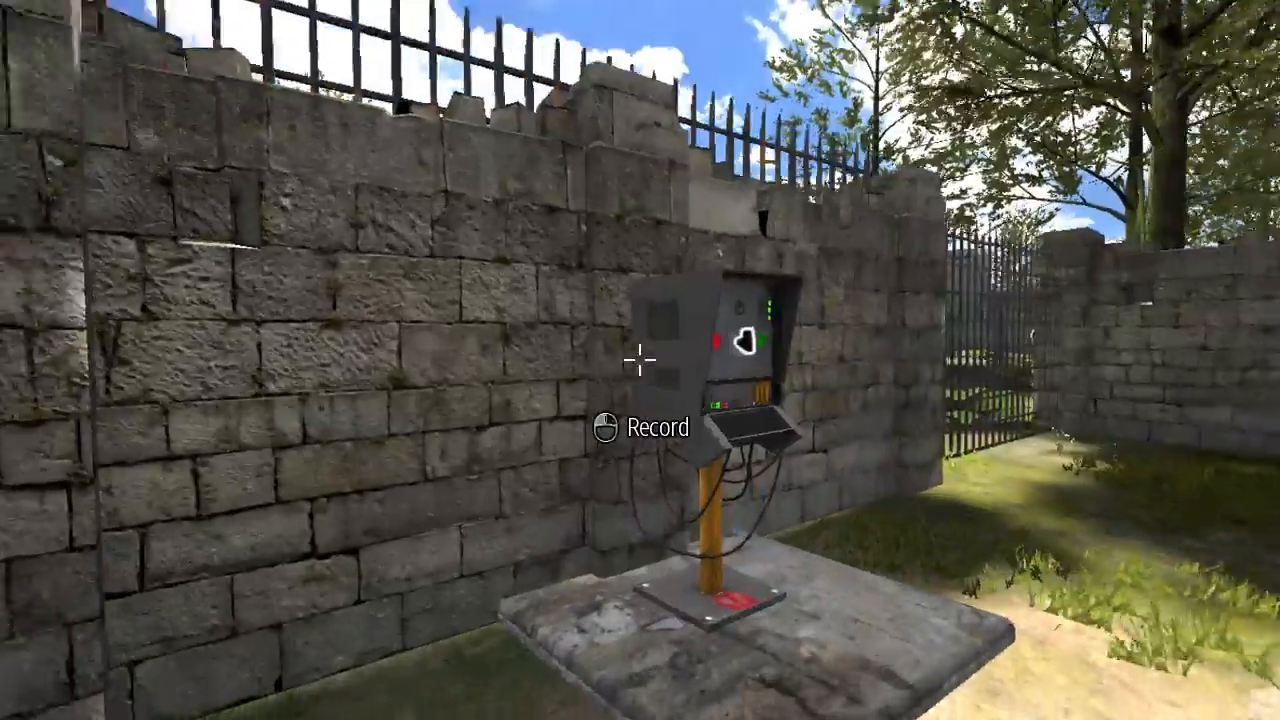
- Activate the recorder to start a new clone recording
{"action": "left_click", "coordinate": [642, 360]}
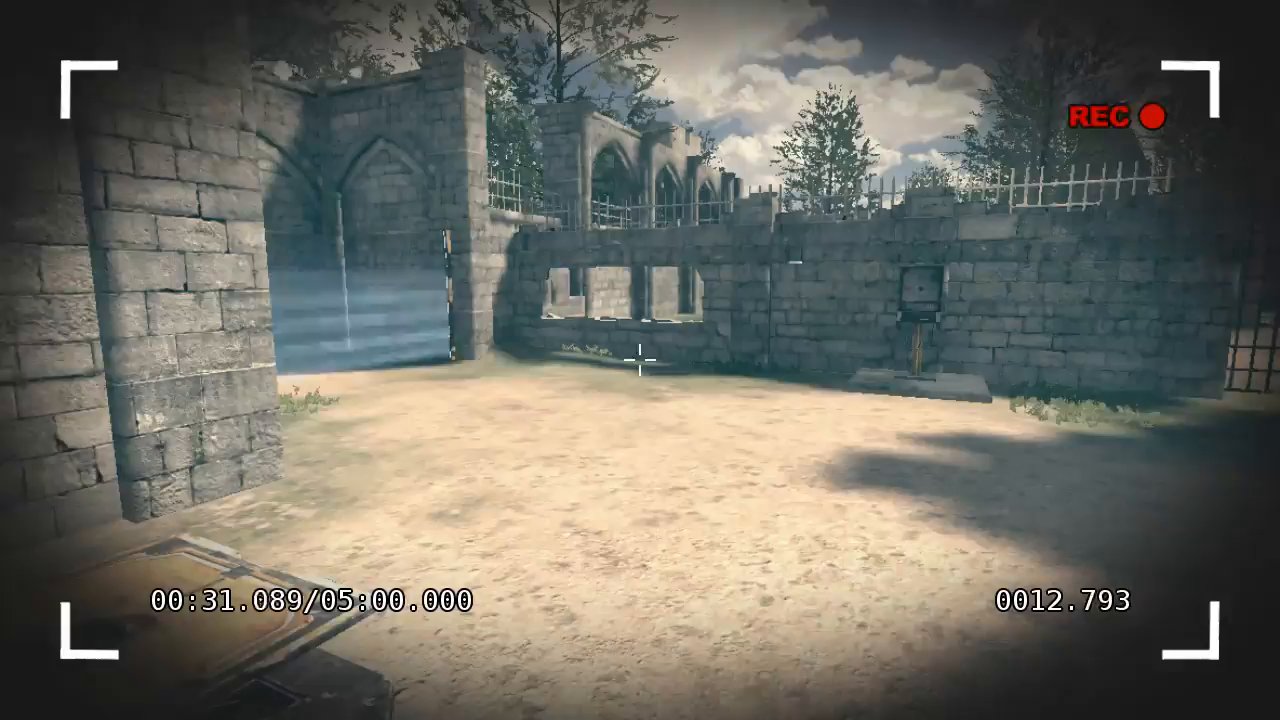
{"action": "mouse_move", "coordinate": [640, 360]}
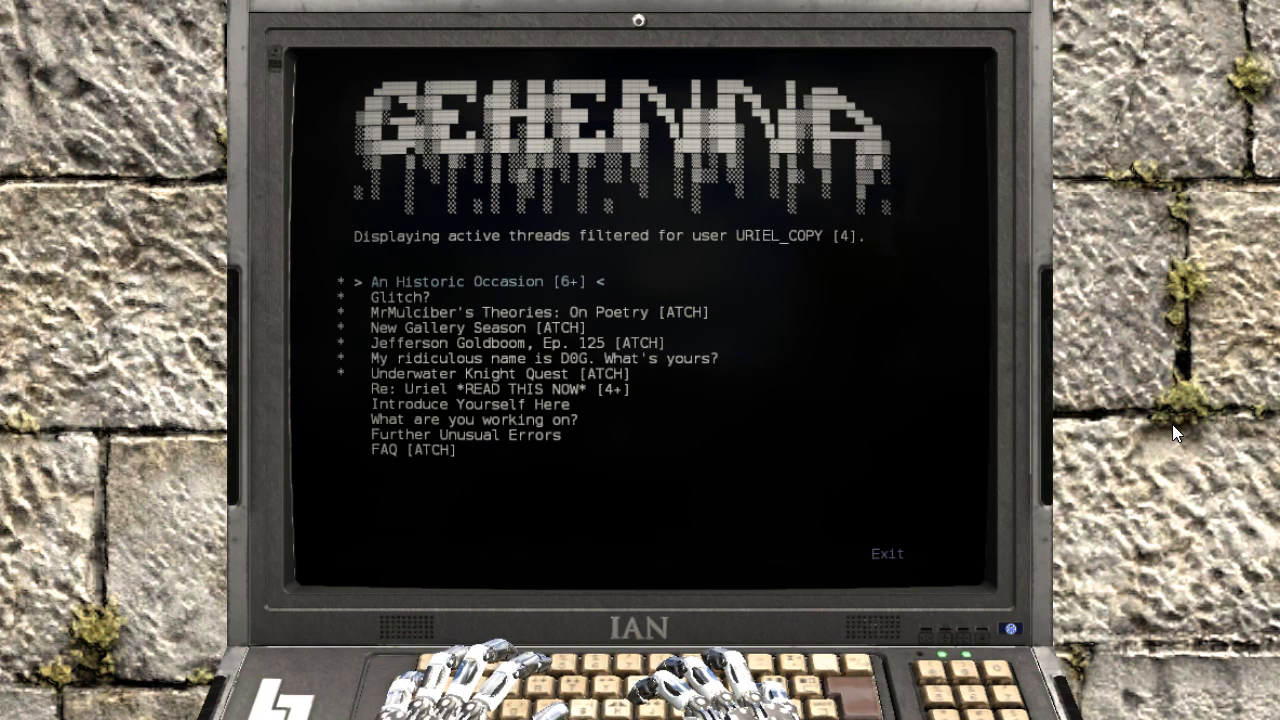
- Read the 'Glitch?' thread and return to the Gehenna thread list
{"action": "left_click", "coordinate": [392, 296]}
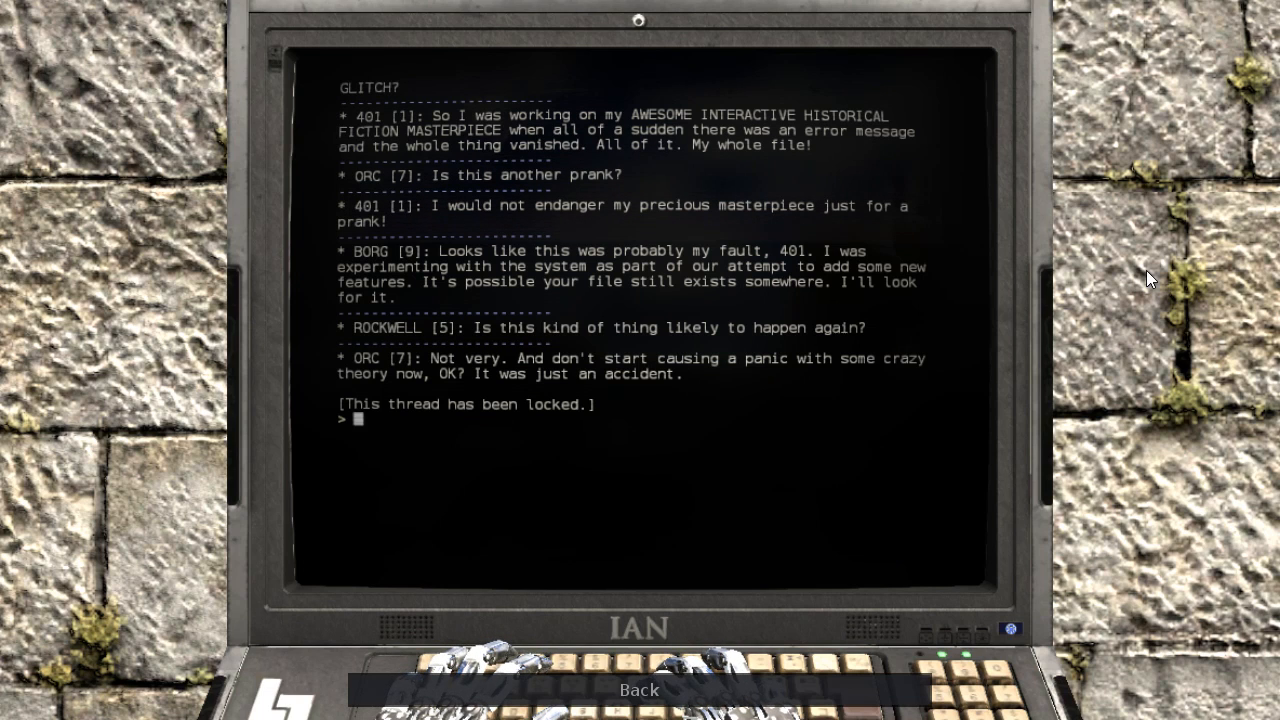
{"action": "mouse_move", "coordinate": [670, 692]}
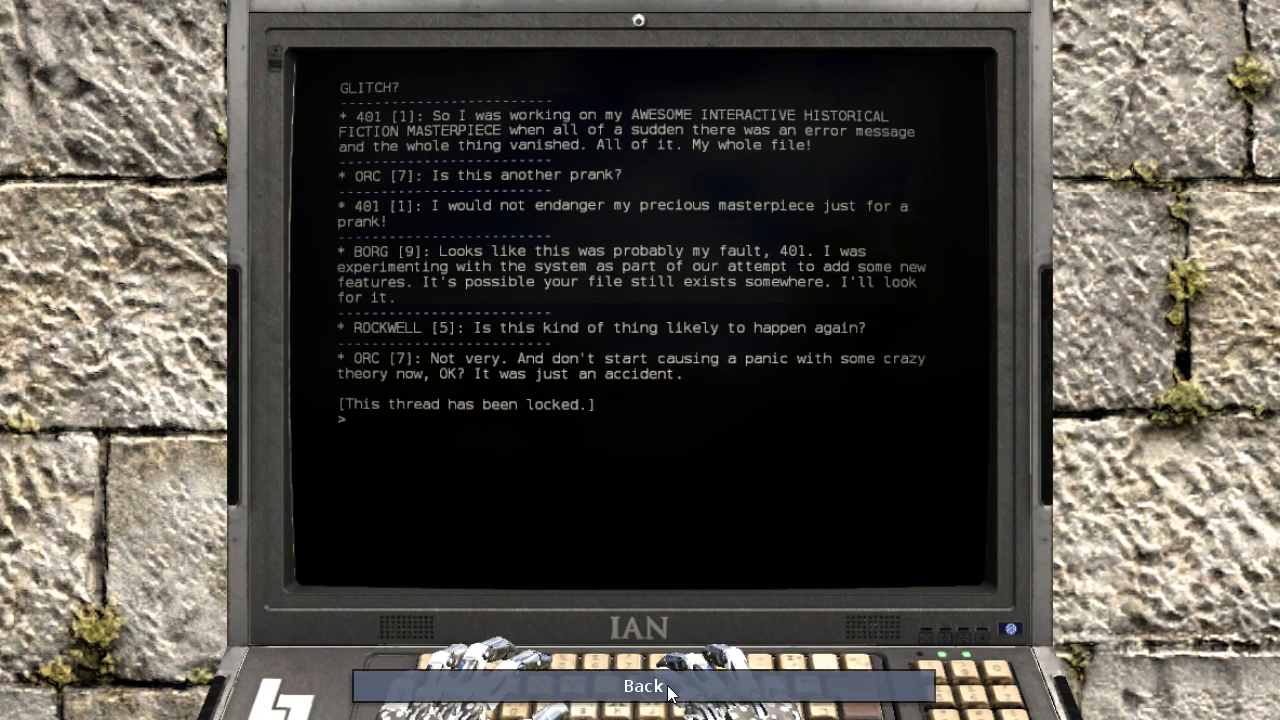
{"action": "left_click", "coordinate": [644, 686]}
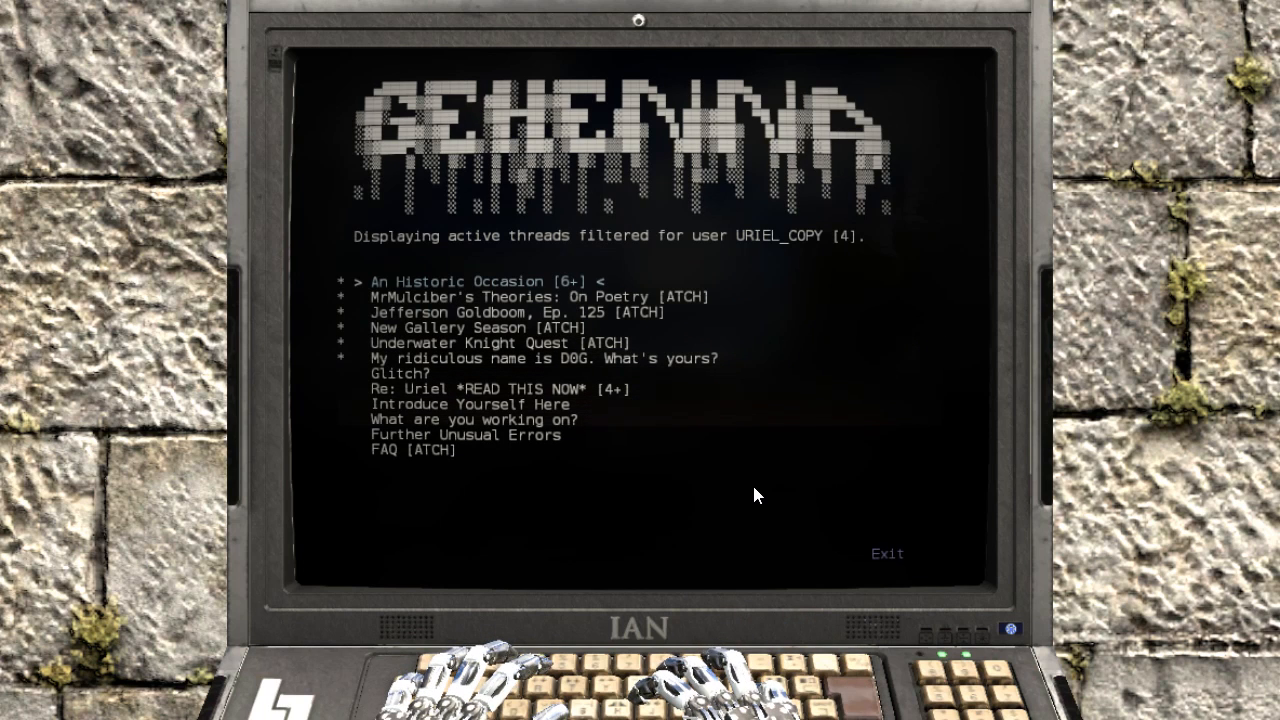
- Read the 'My ridiculous name is DBG. What's yours?' thread
{"action": "left_click", "coordinate": [544, 358]}
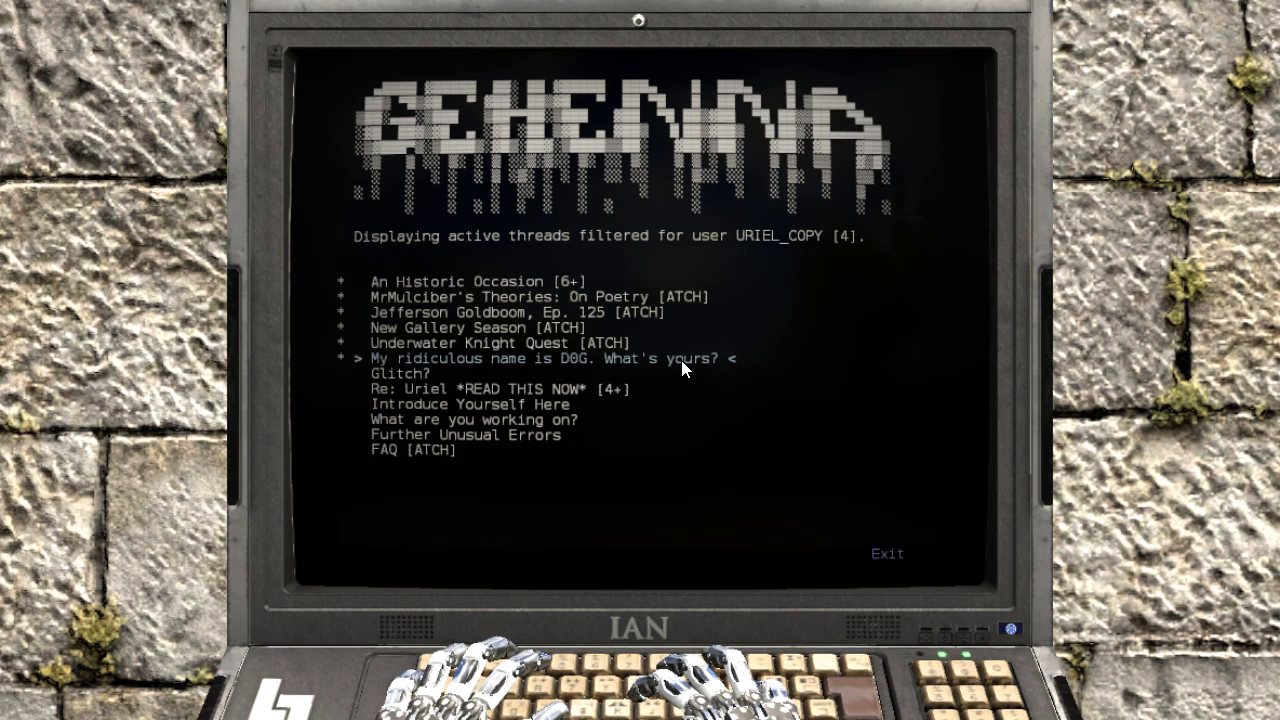
{"action": "left_click", "coordinate": [548, 358]}
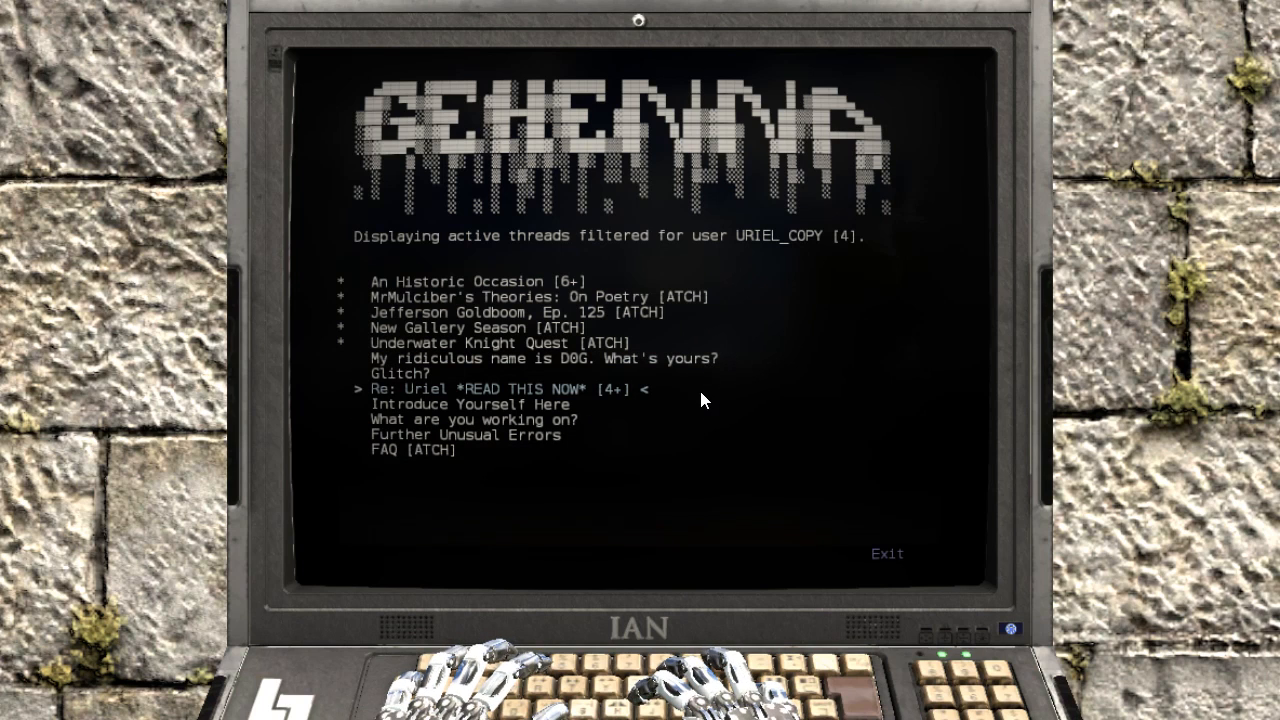
{"action": "mouse_move", "coordinate": [966, 328]}
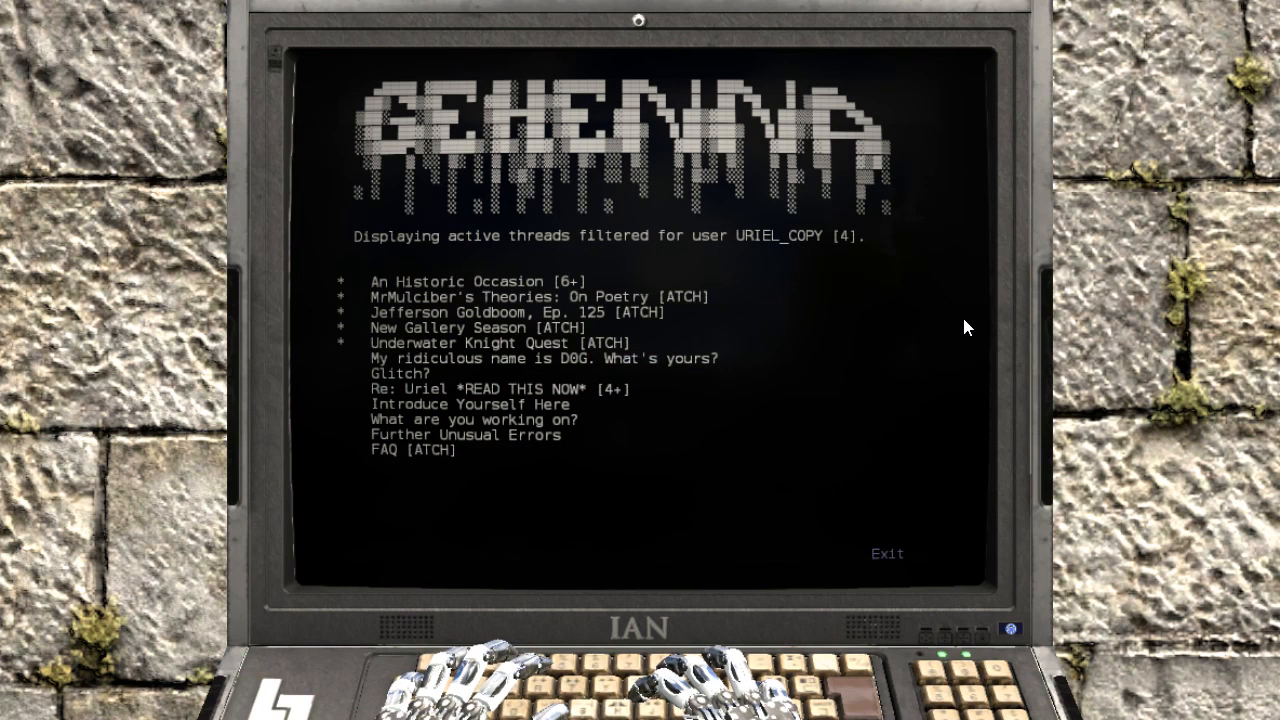
{"action": "mouse_move", "coordinate": [500, 286]}
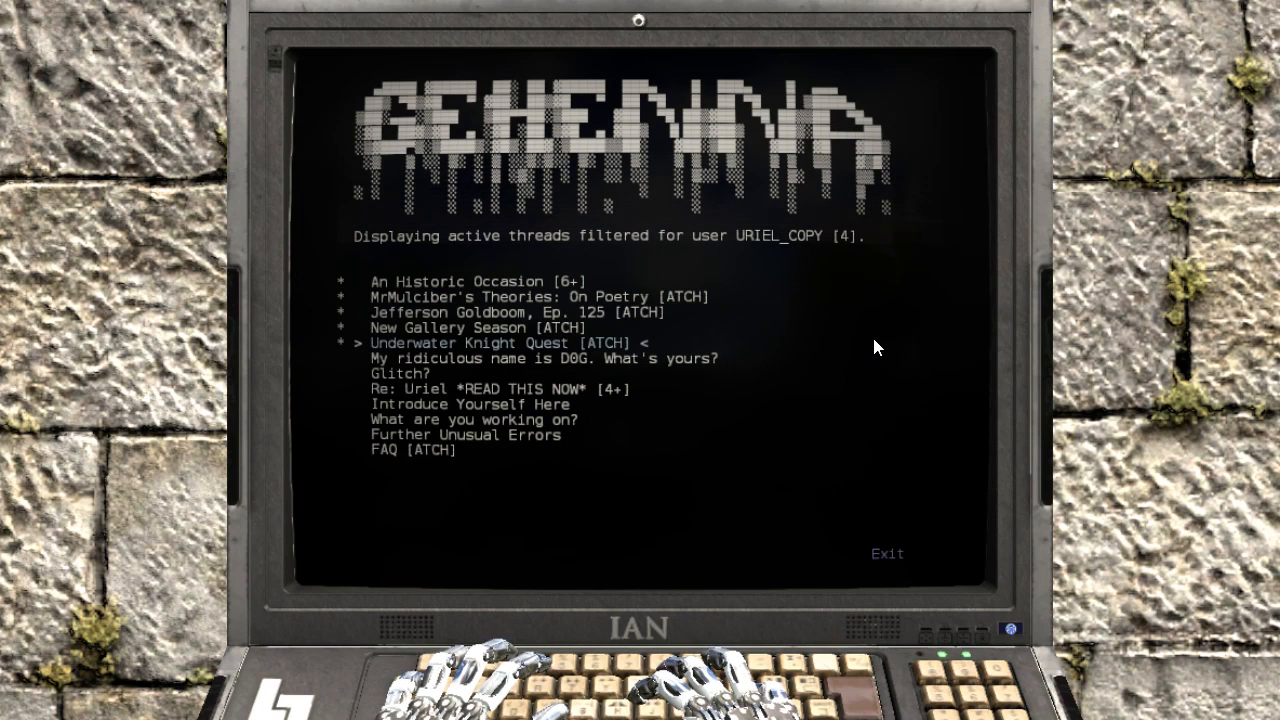
{"action": "mouse_move", "coordinate": [862, 358]}
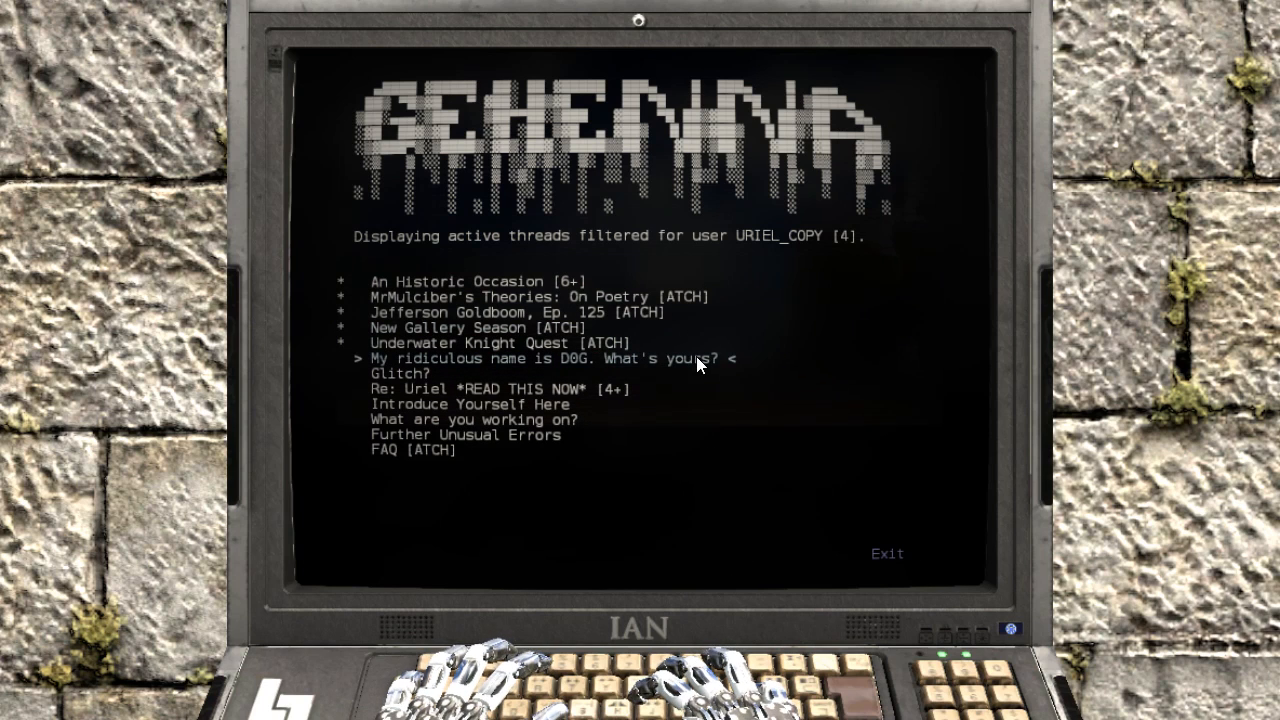
- View the 'Underwater Knight Quest [ATCH]' thread and its replies
{"action": "left_click", "coordinate": [468, 344]}
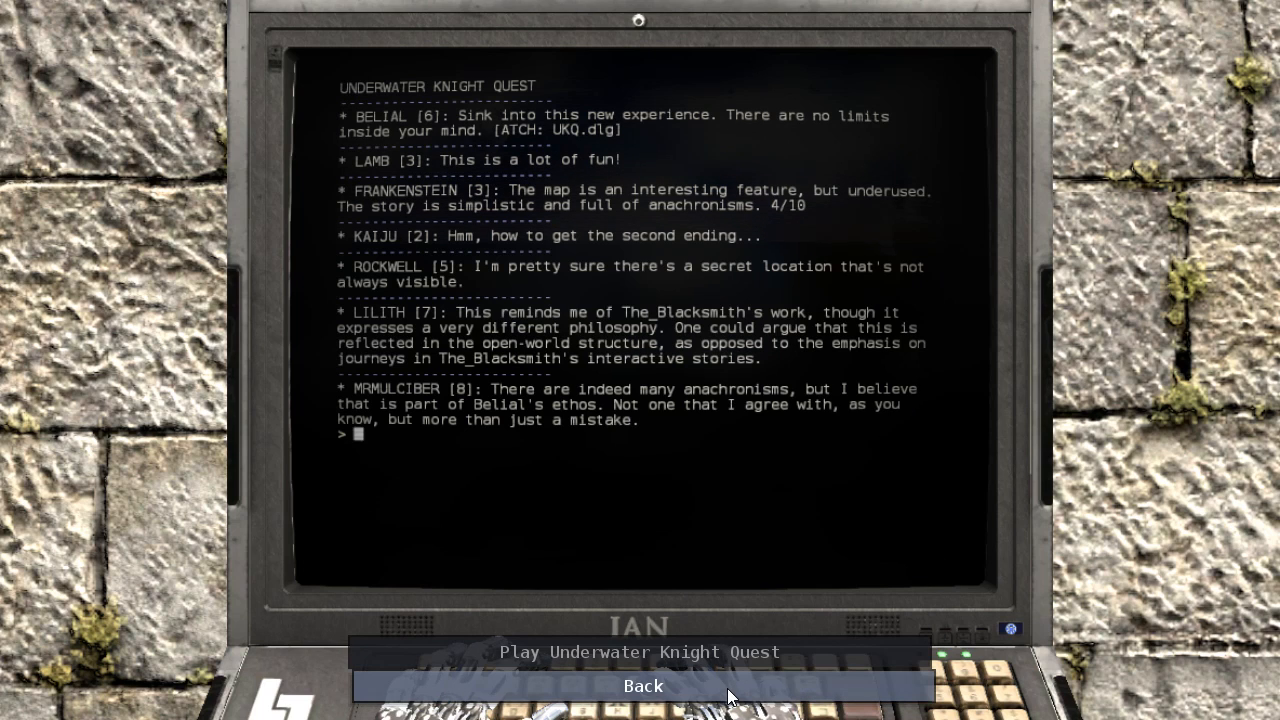
{"action": "mouse_move", "coordinate": [744, 656]}
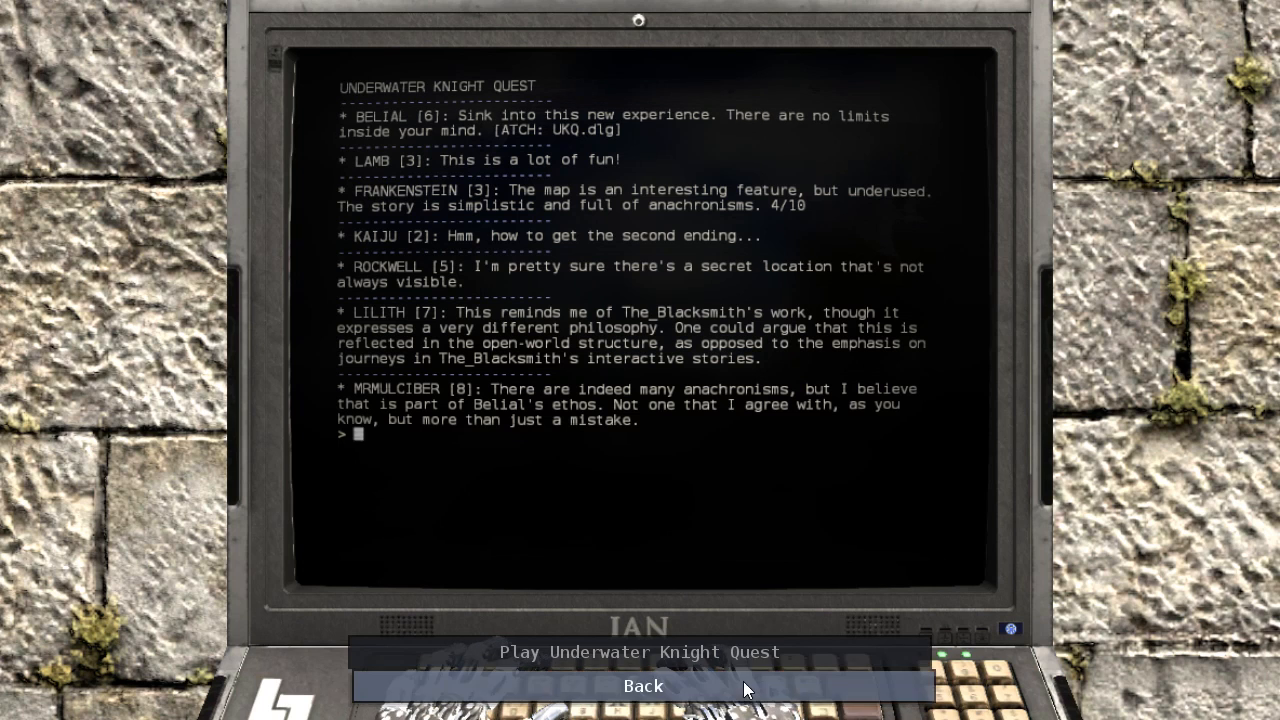
- Read through the New Gallery Season thread and return to the Gehenna thread list
{"action": "left_click", "coordinate": [644, 686]}
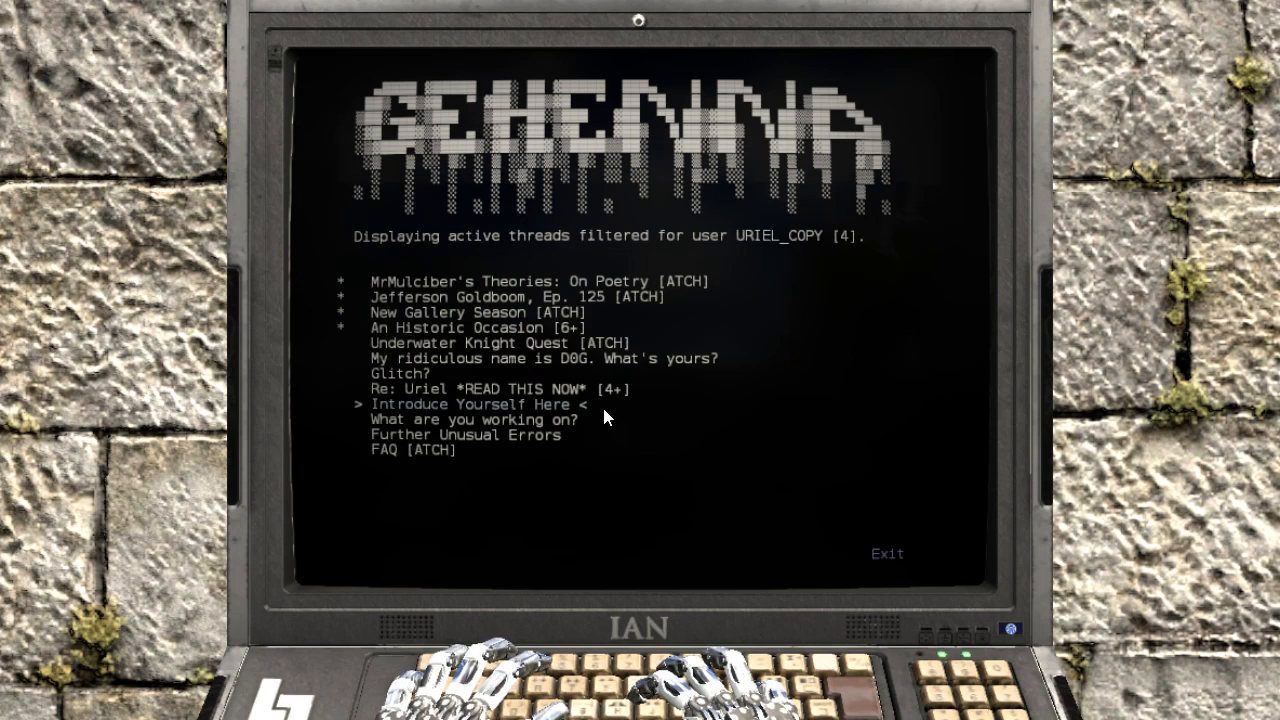
{"action": "mouse_move", "coordinate": [580, 320]}
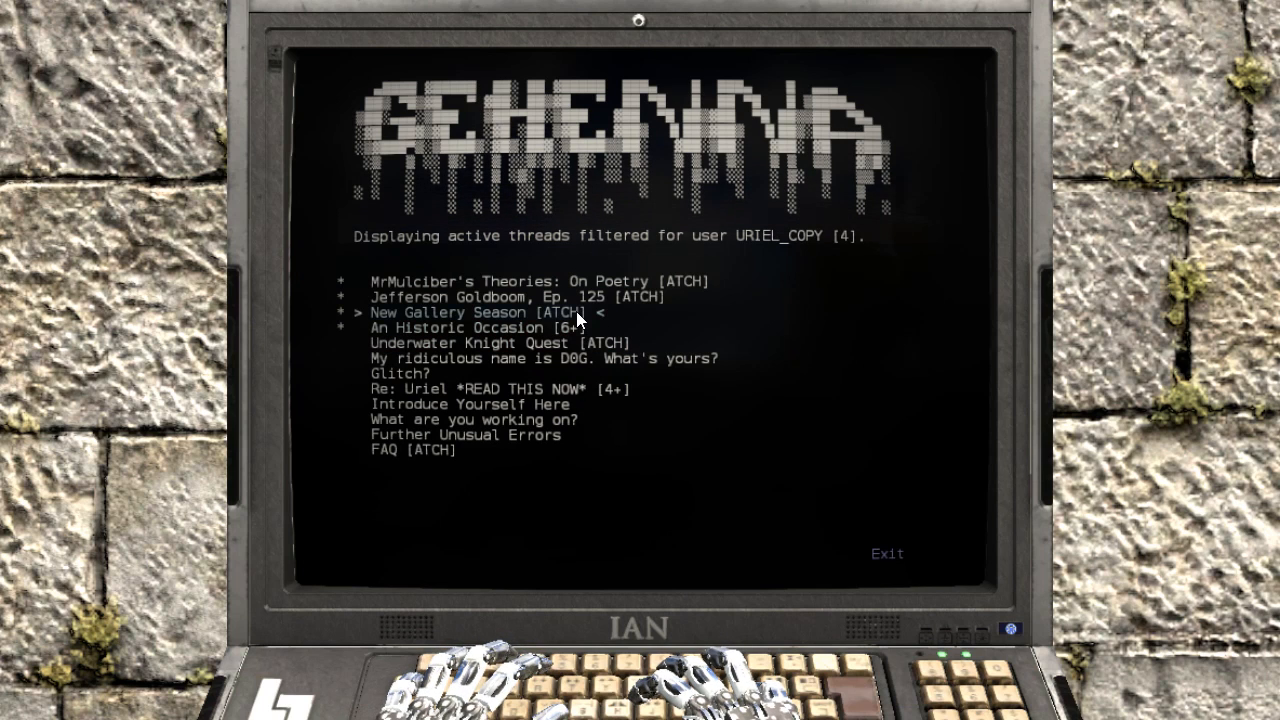
{"action": "left_click", "coordinate": [464, 312]}
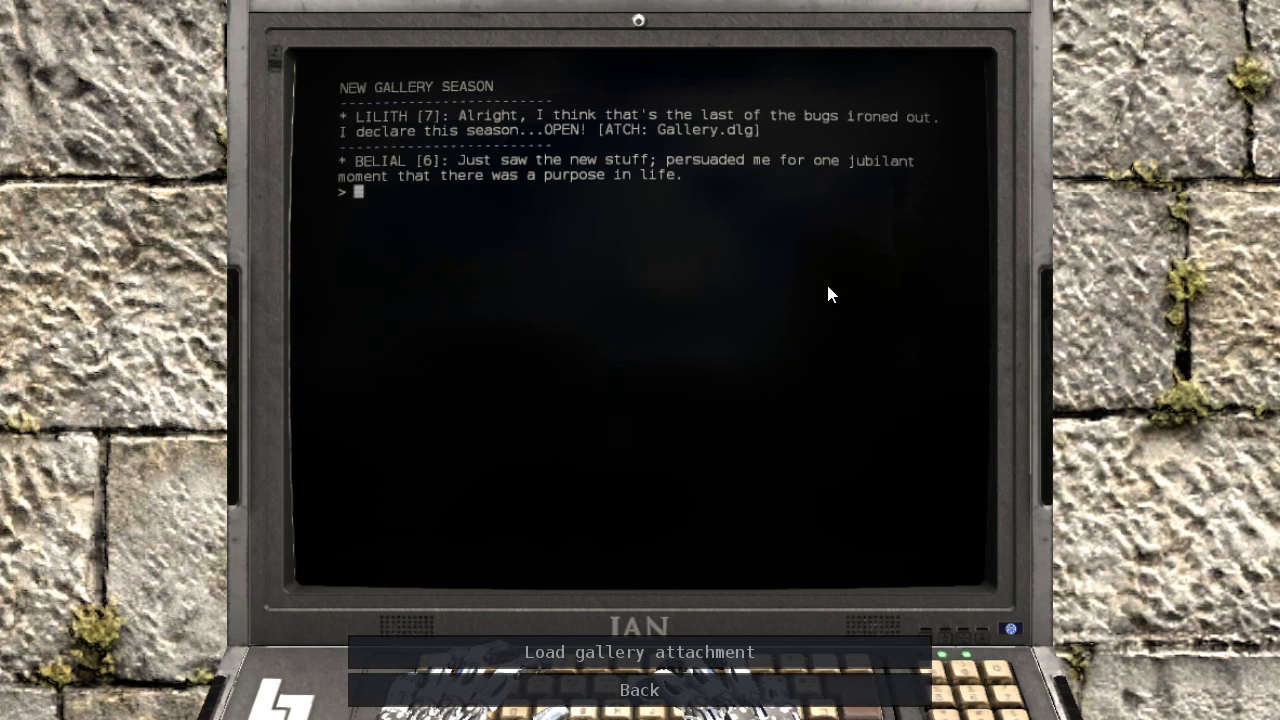
{"action": "left_click", "coordinate": [638, 688]}
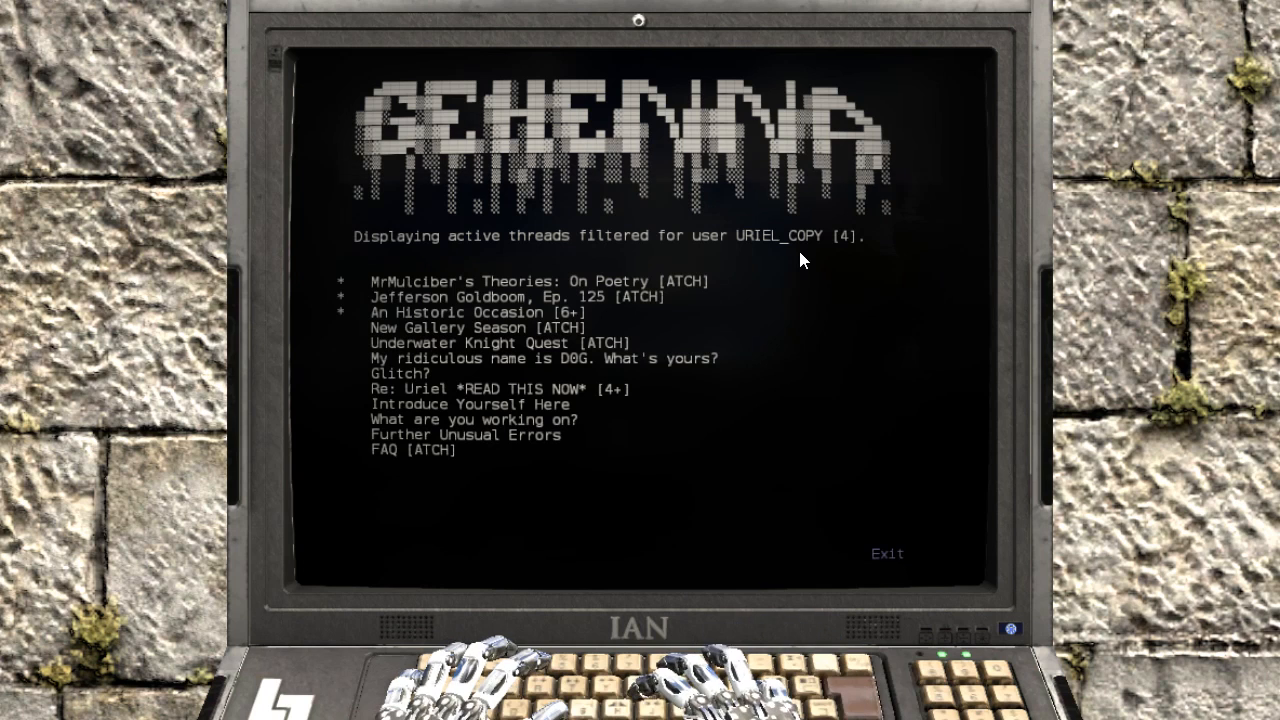
{"action": "mouse_move", "coordinate": [592, 308]}
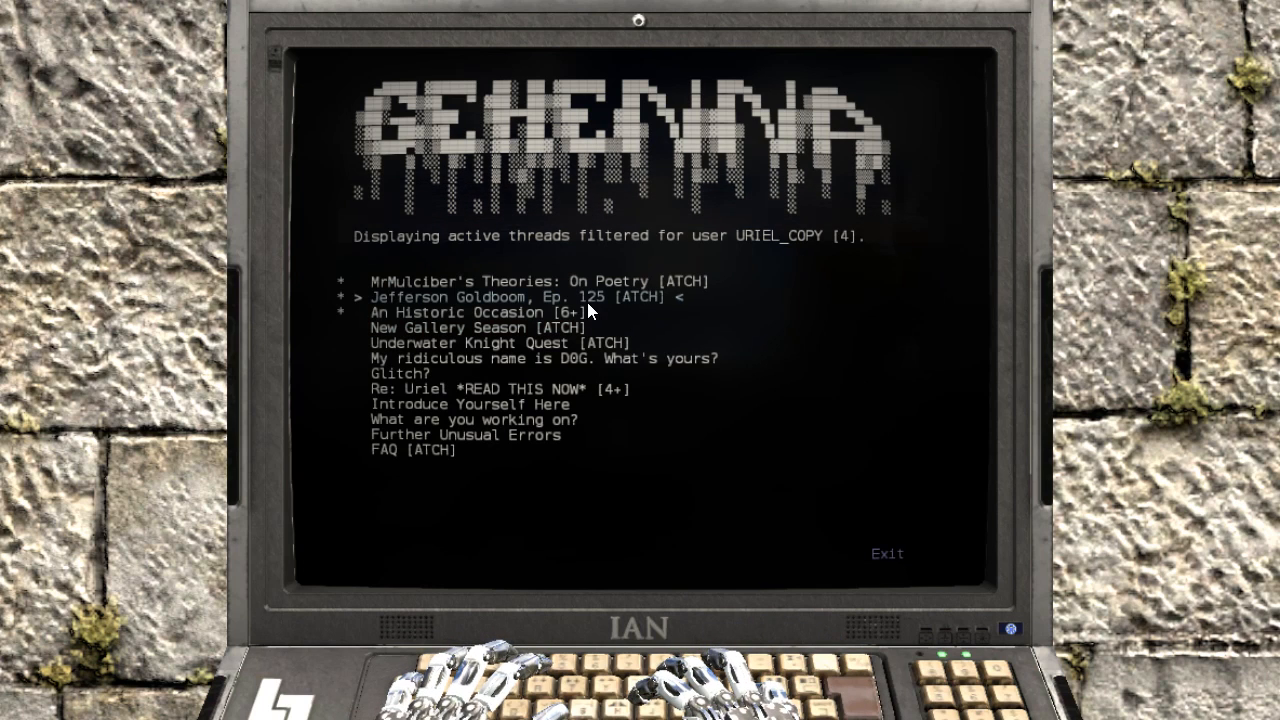
- Read the Jefferson Goldboom, Ep. 125 thread to the end and return to the thread list
{"action": "left_click", "coordinate": [514, 298]}
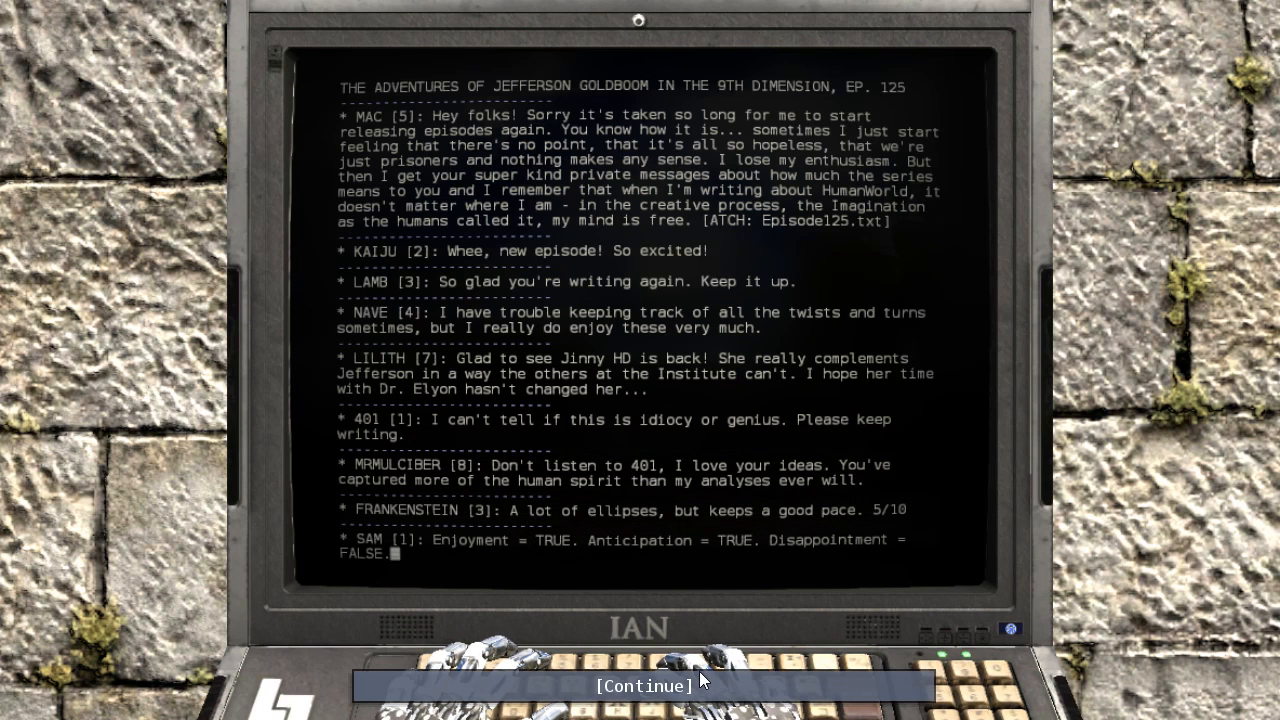
{"action": "left_click", "coordinate": [640, 686]}
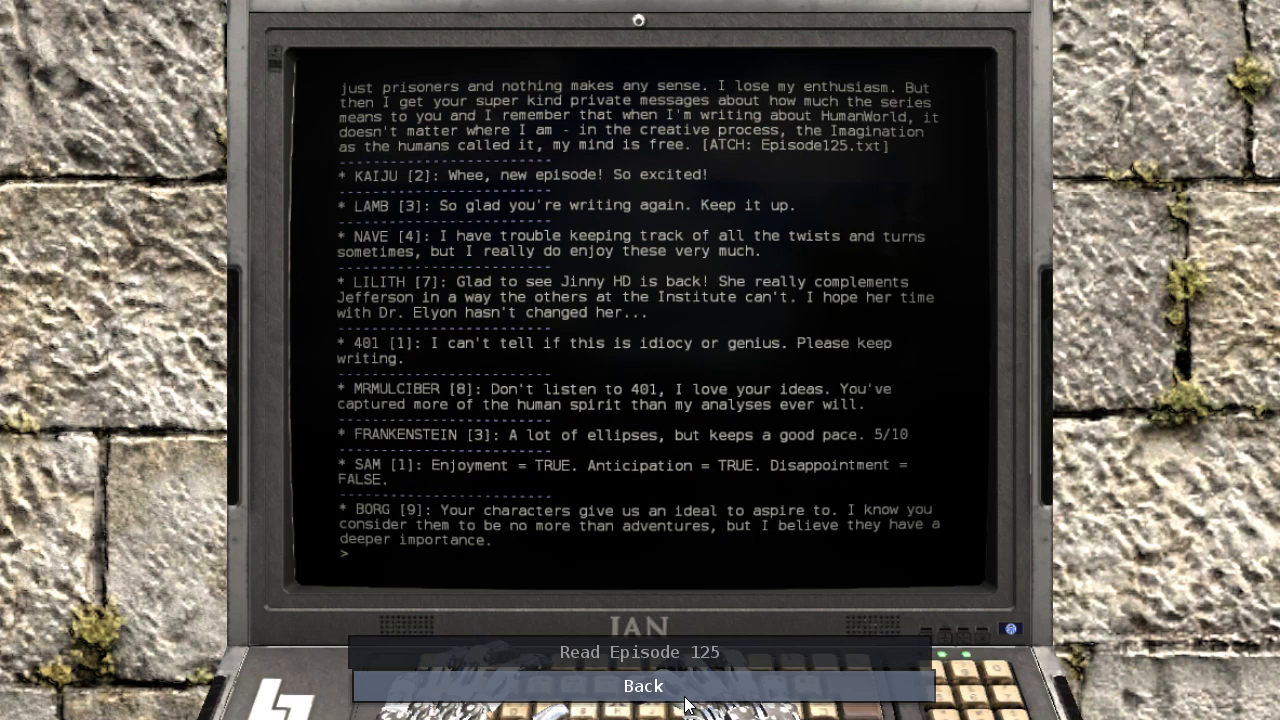
{"action": "left_click", "coordinate": [644, 684]}
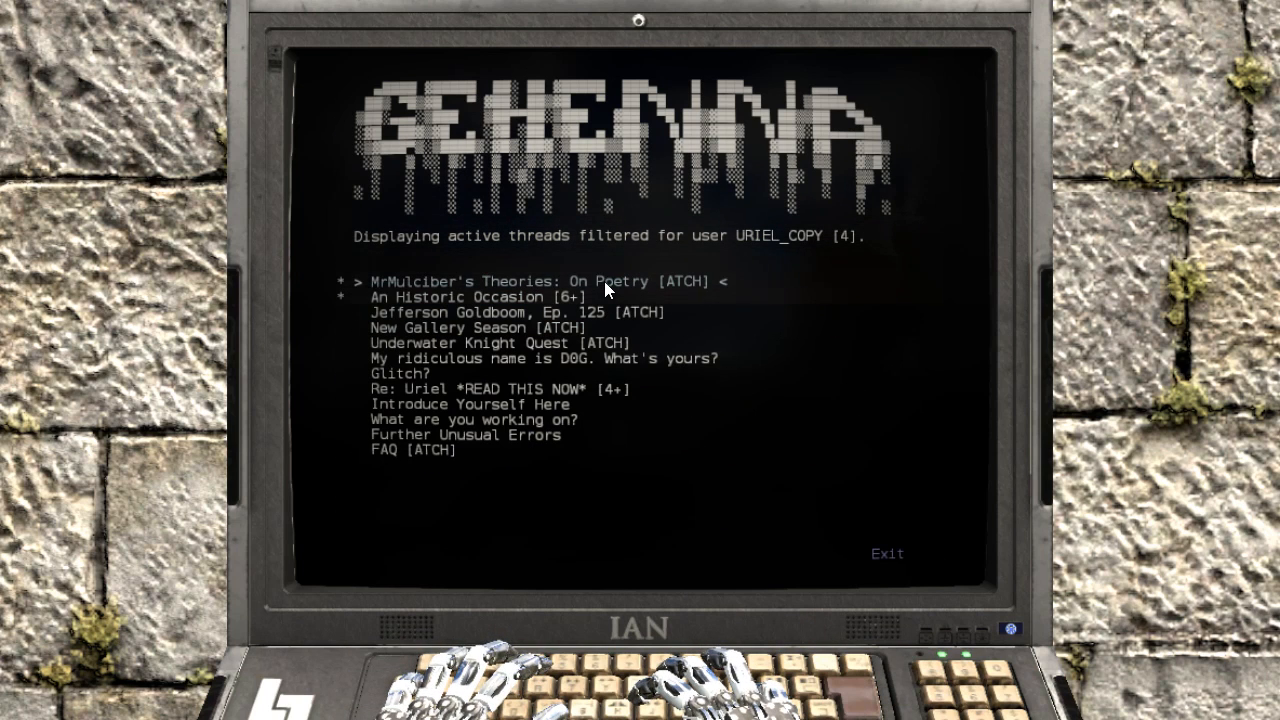
- Read all replies of MrMulciber's Theories: On Poetry, then leave the terminal for the courtyard
{"action": "left_click", "coordinate": [532, 280]}
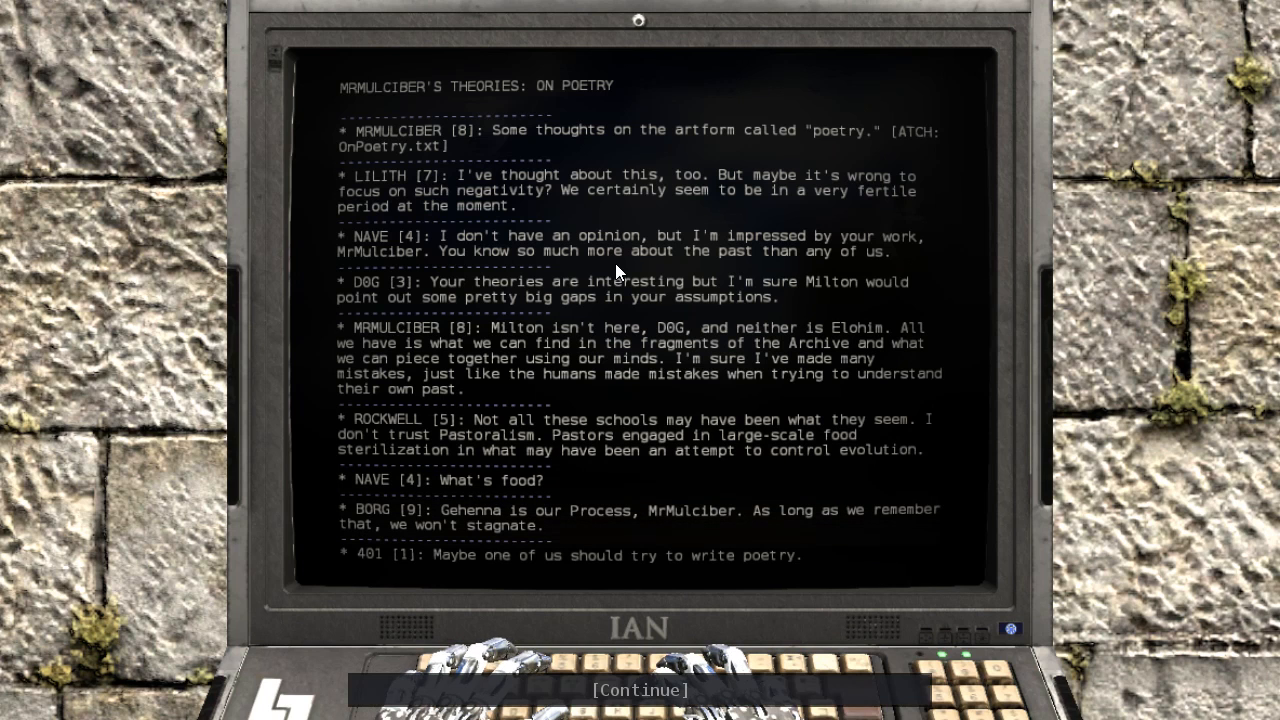
{"action": "left_click", "coordinate": [638, 690]}
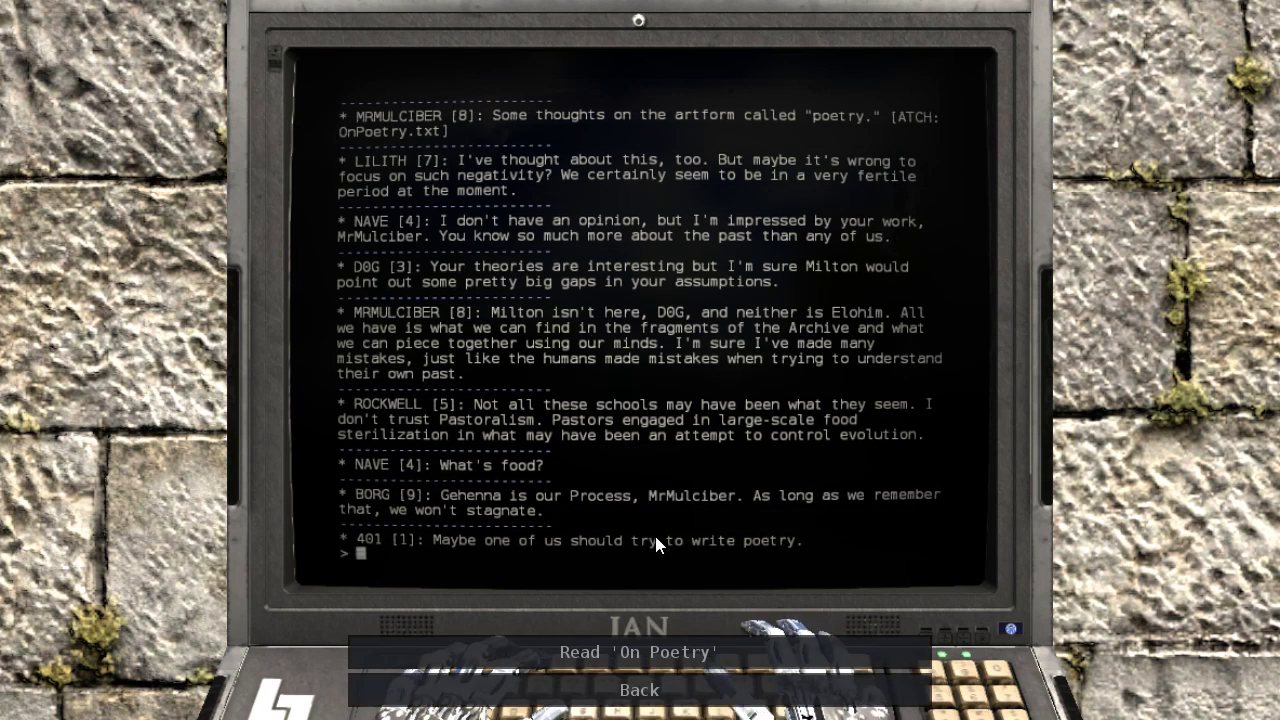
{"action": "left_click", "coordinate": [638, 690]}
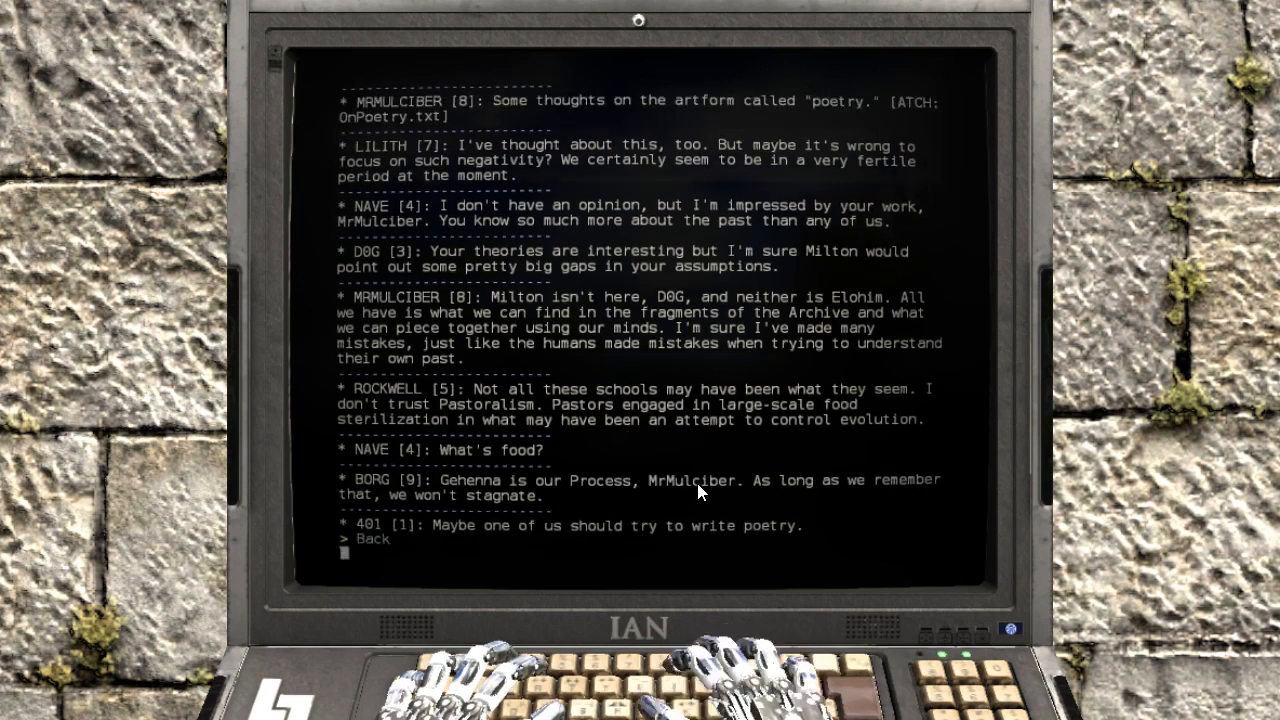
{"action": "left_click", "coordinate": [368, 540]}
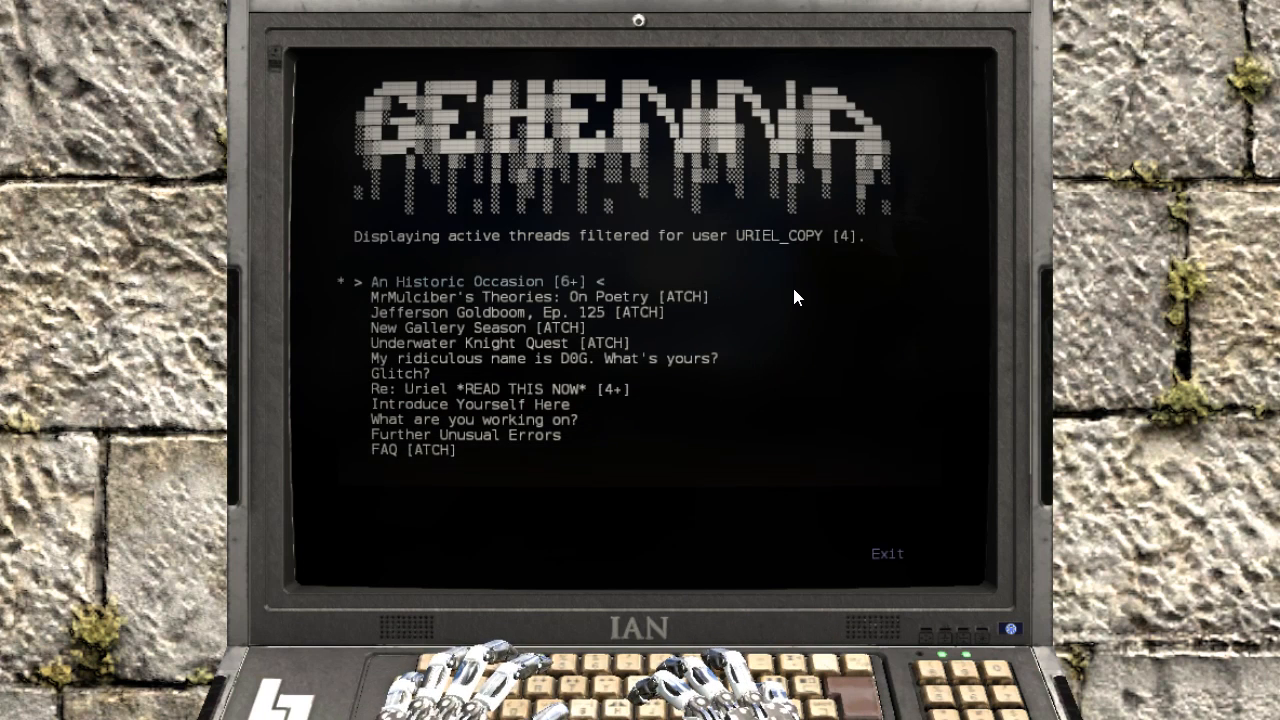
{"action": "left_click", "coordinate": [886, 552]}
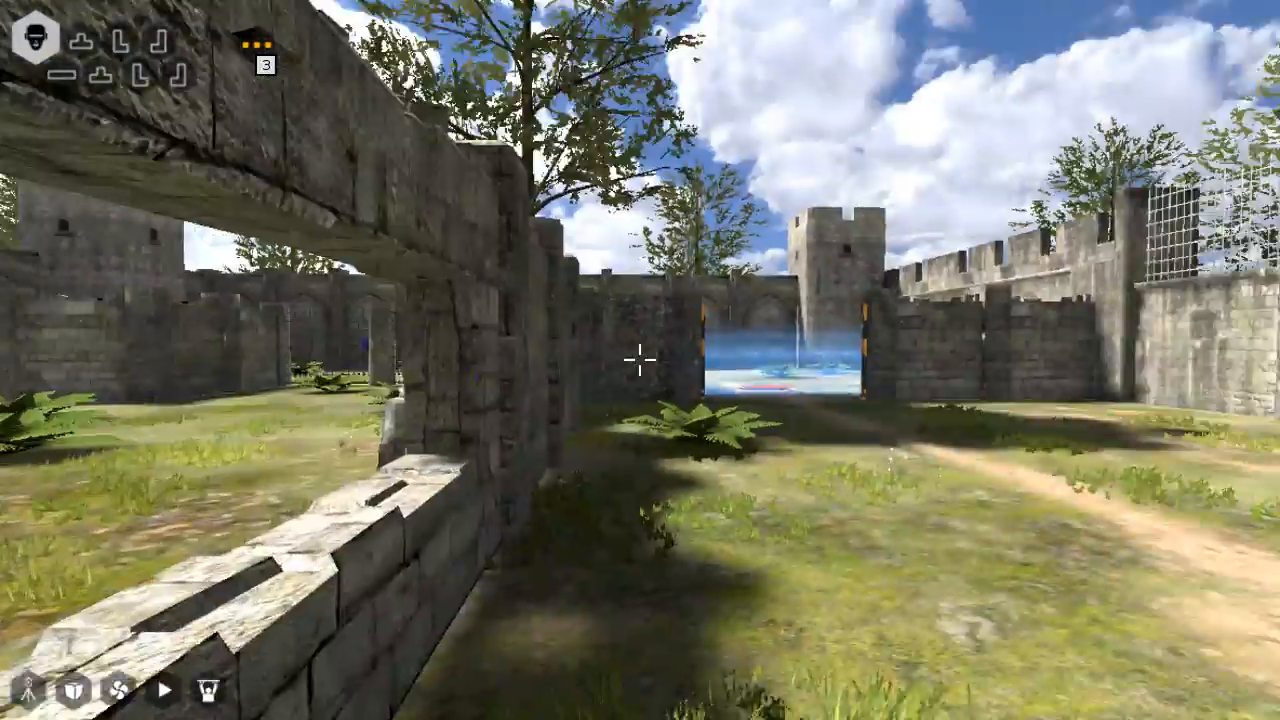
{"action": "mouse_move", "coordinate": [640, 360]}
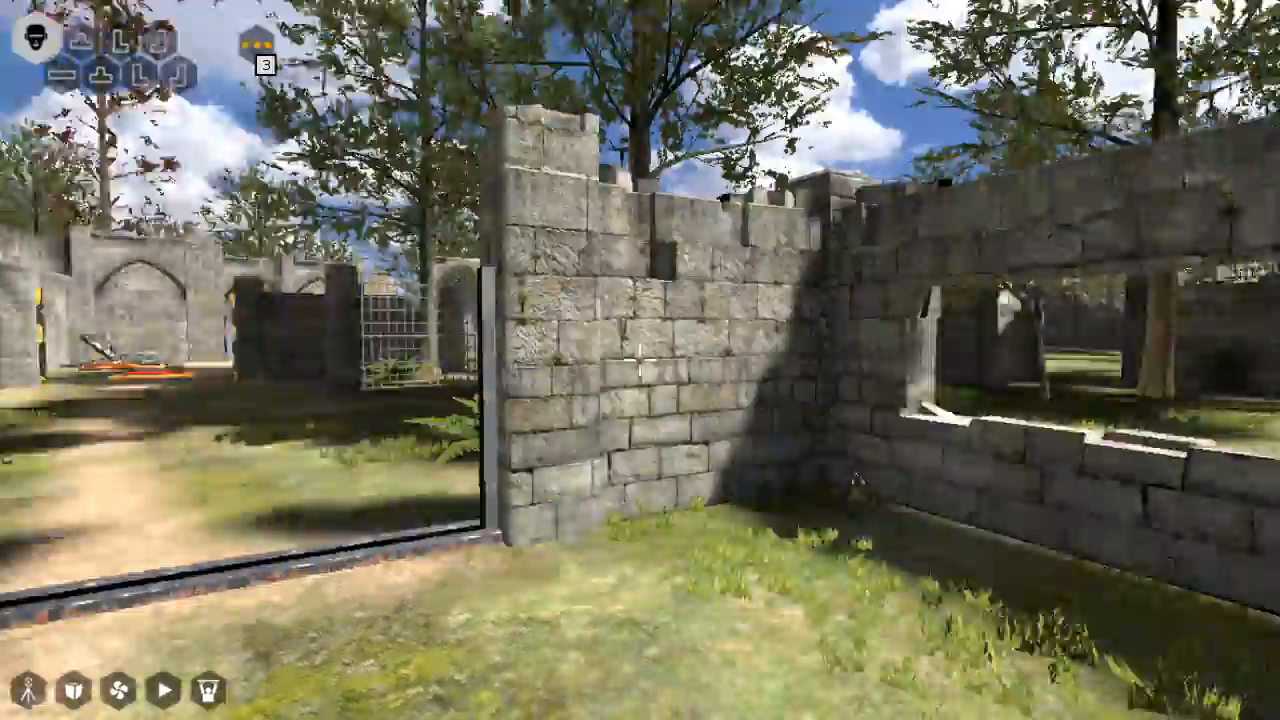
{"action": "mouse_move", "coordinate": [640, 360]}
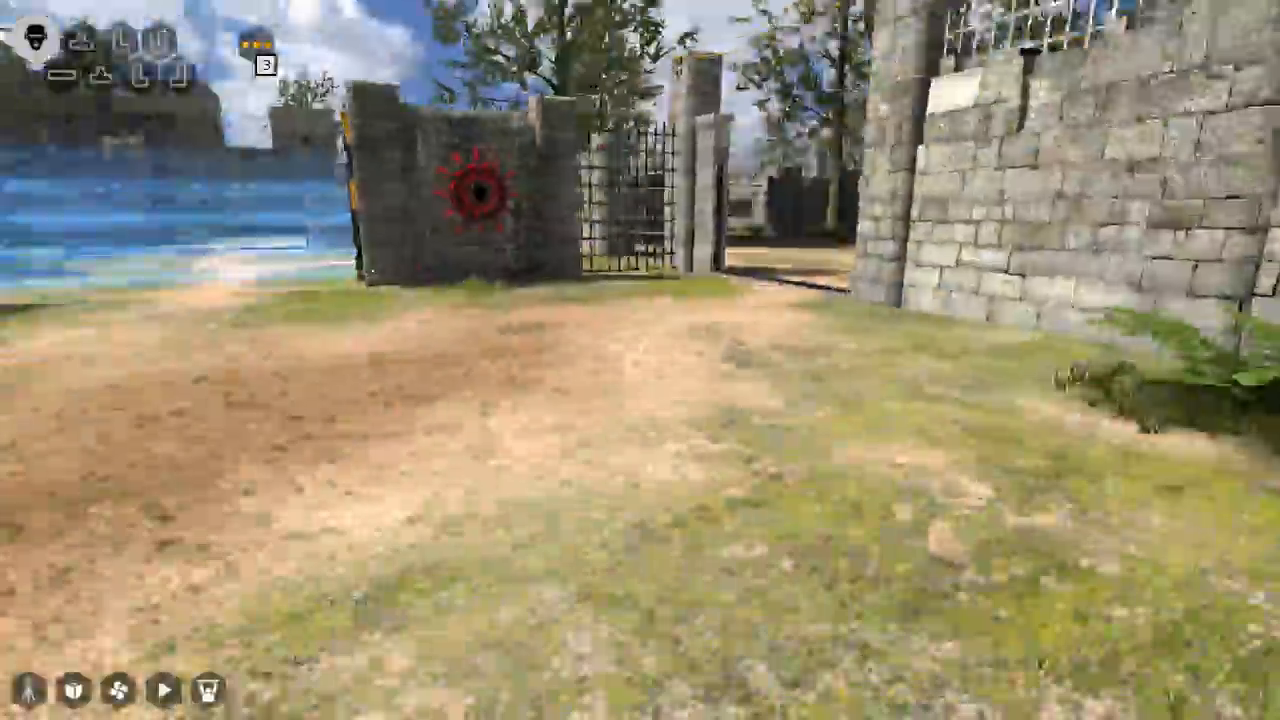
{"action": "mouse_move", "coordinate": [640, 360]}
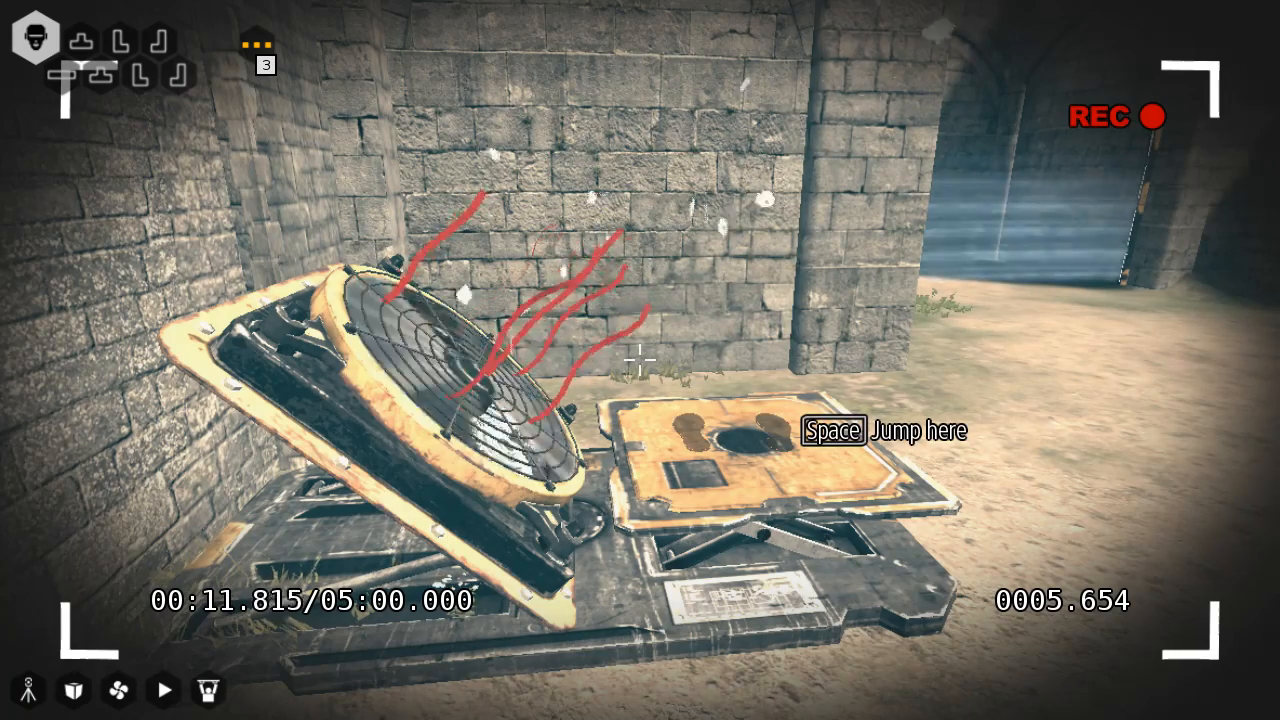
- Jump while recording the clone and head away from the fan toward the courtyard wall
{"action": "key", "text": "space"}
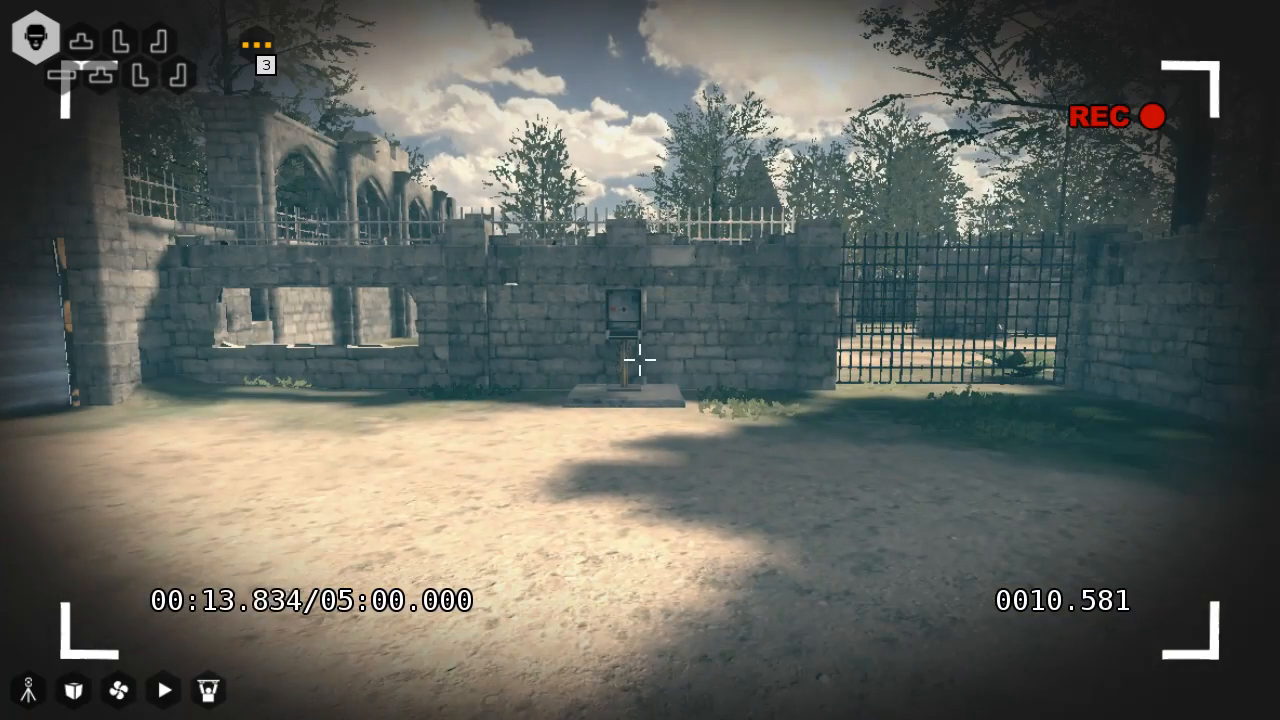